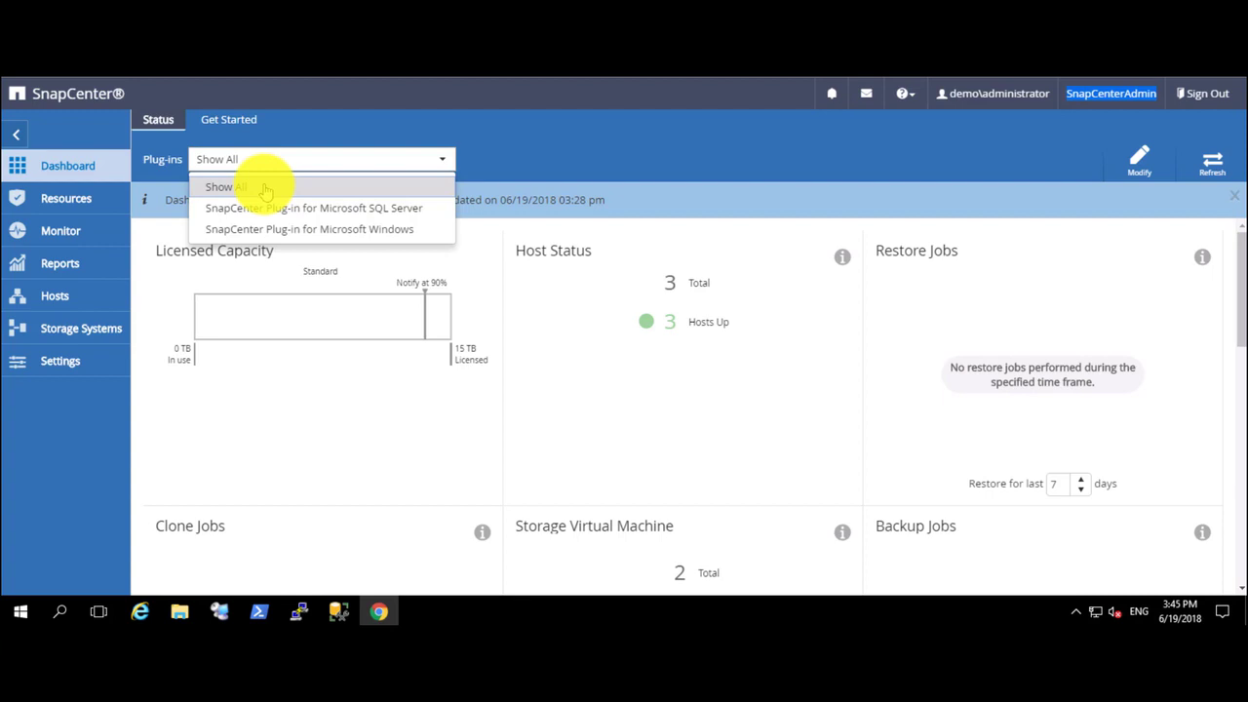
Keep the dashboard showing all plug-ins and go to the Settings area
{"action": "left_click", "coordinate": [226, 187]}
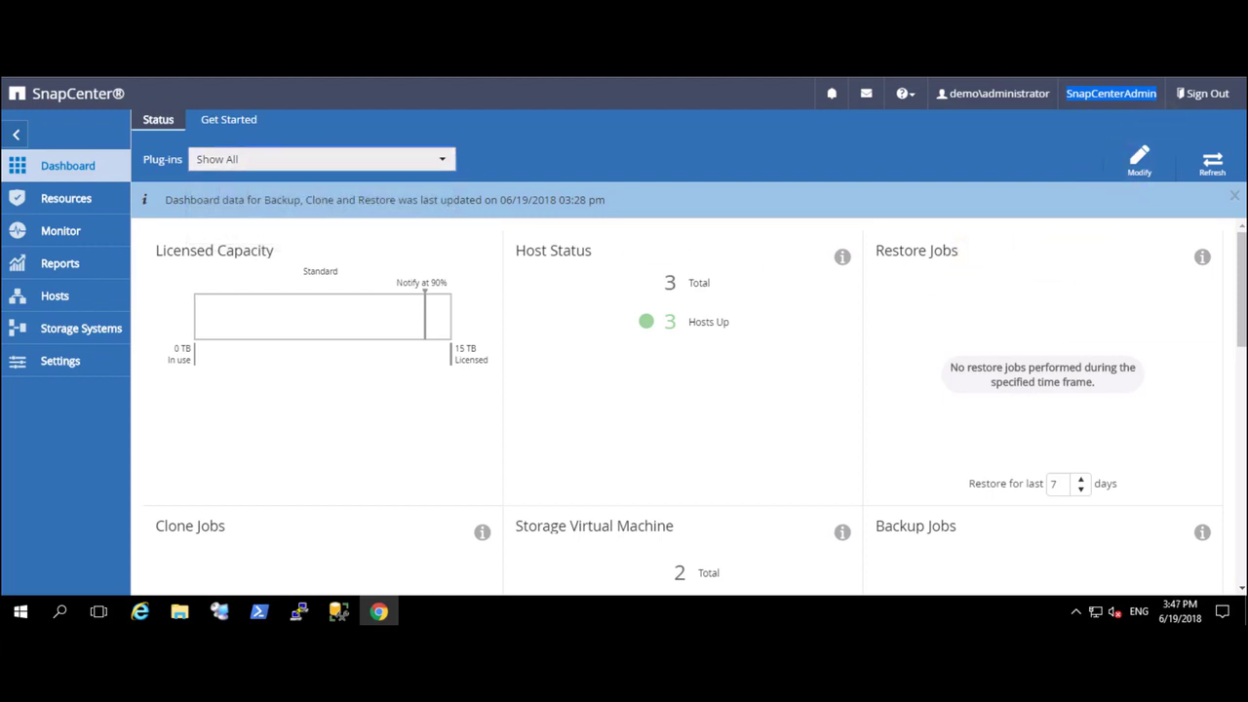
{"action": "mouse_move", "coordinate": [60, 361]}
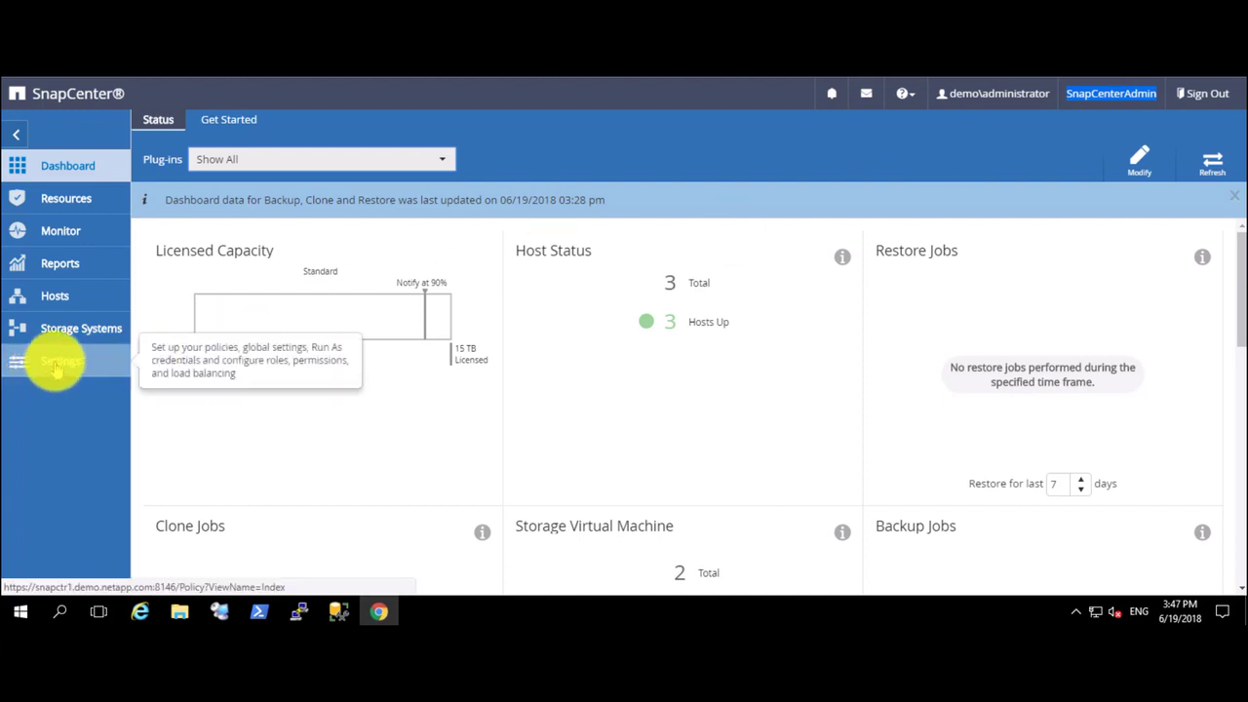
{"action": "left_click", "coordinate": [63, 360]}
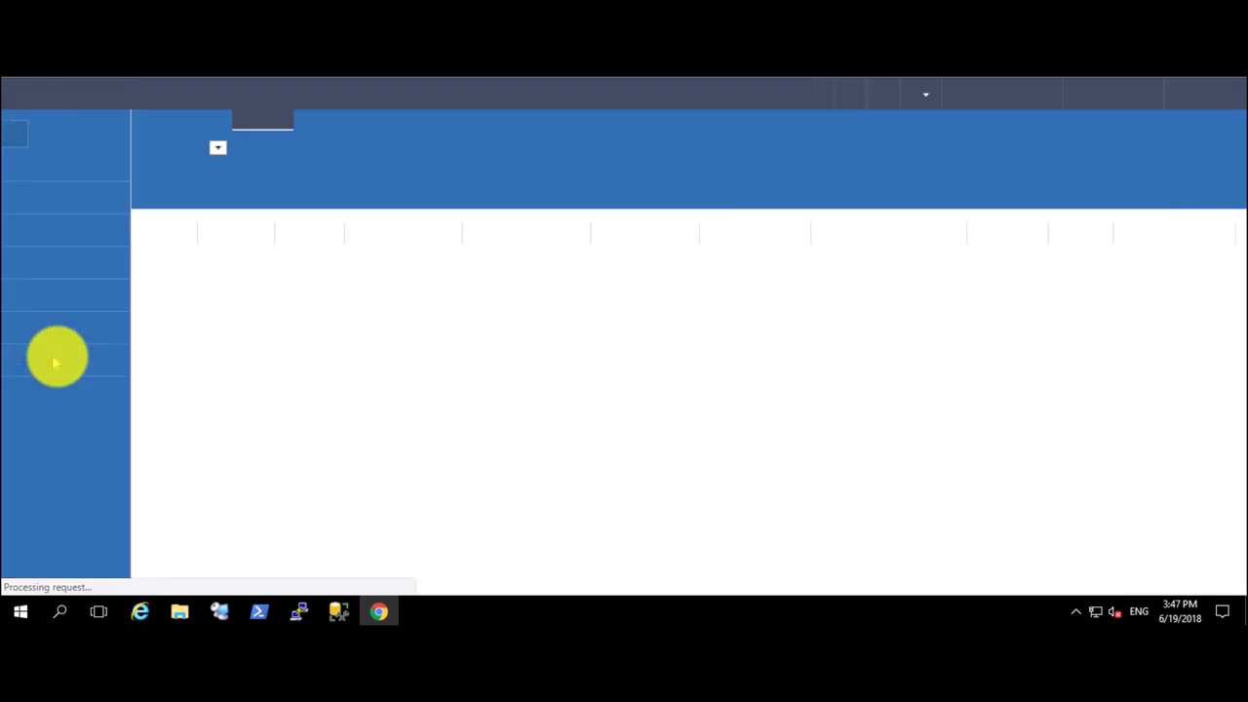
View the Roles list and review permissions for SnapCenterAdmin and App Backup and Clone Admin
{"action": "left_click", "coordinate": [59, 359]}
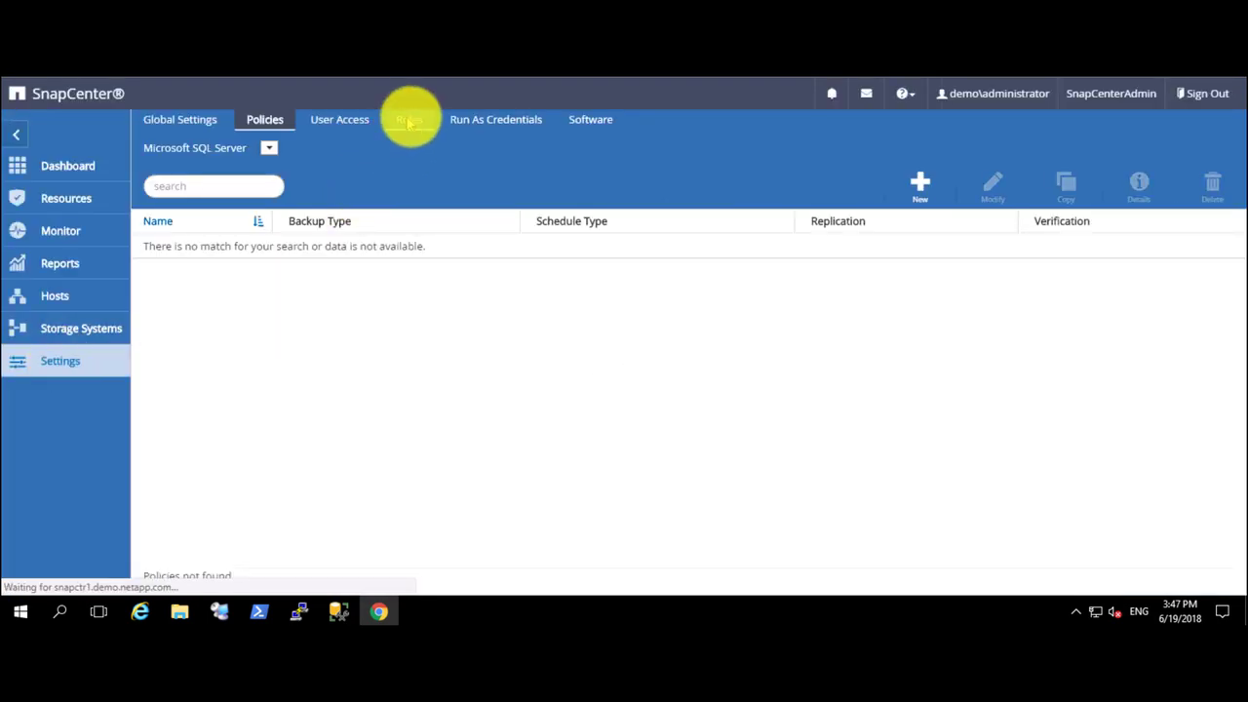
{"action": "left_click", "coordinate": [410, 119]}
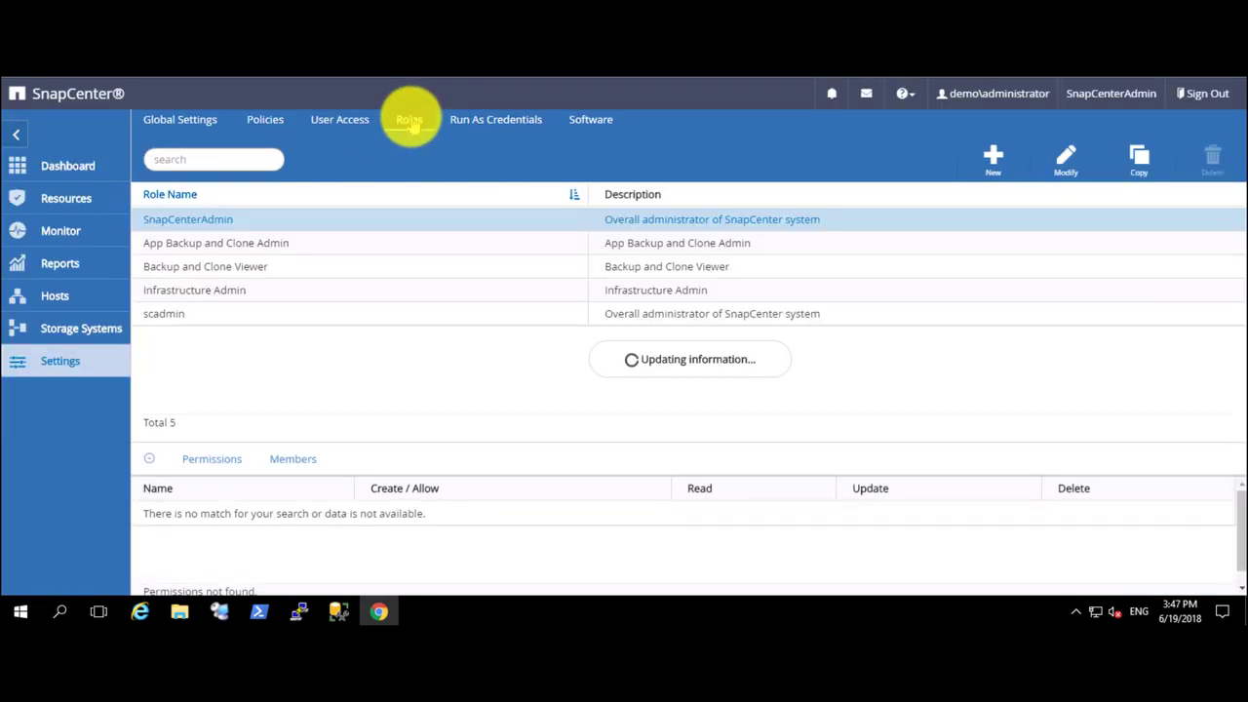
{"action": "left_click", "coordinate": [195, 288]}
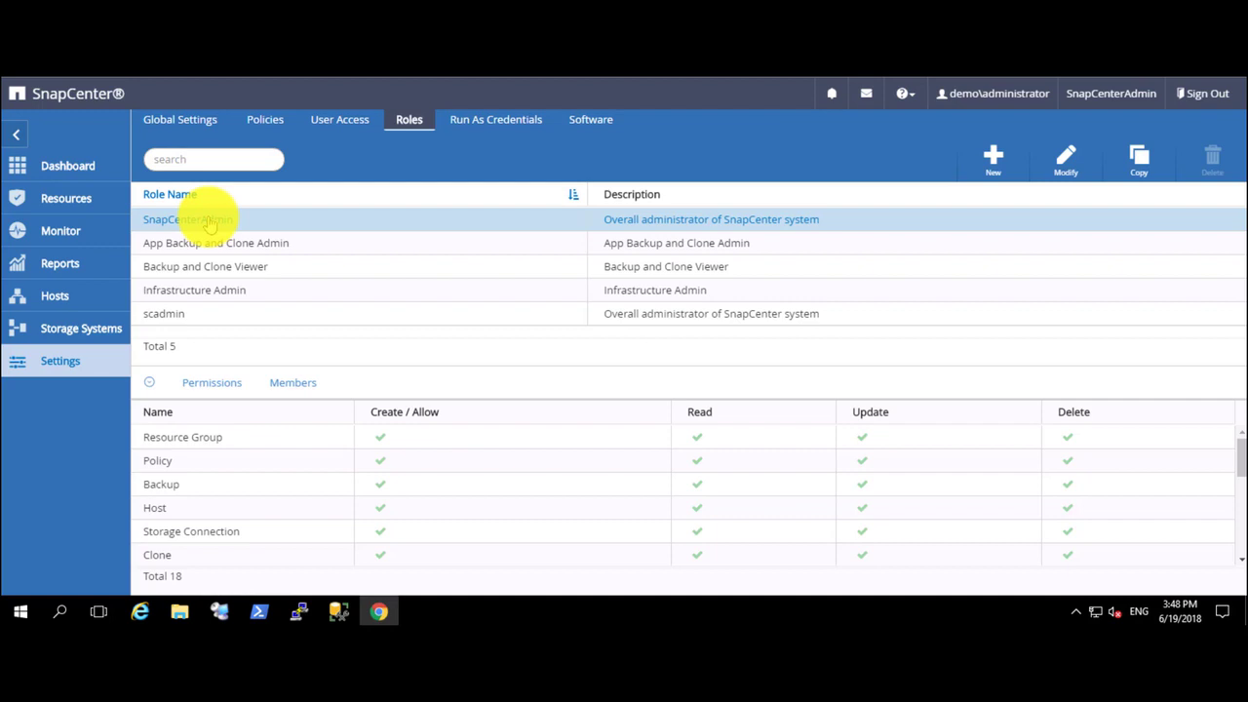
{"action": "left_click", "coordinate": [215, 241]}
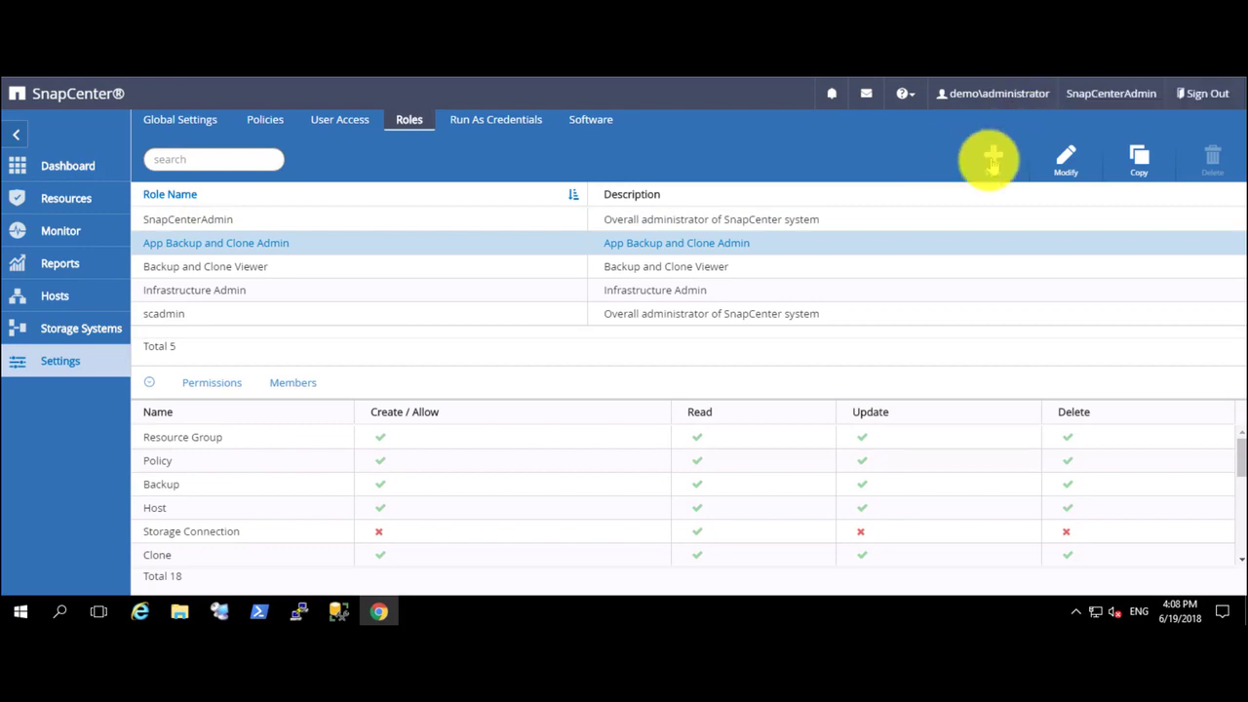
Start a new role named SQLAdminGp with description SQL Admin Group
{"action": "left_click", "coordinate": [990, 160]}
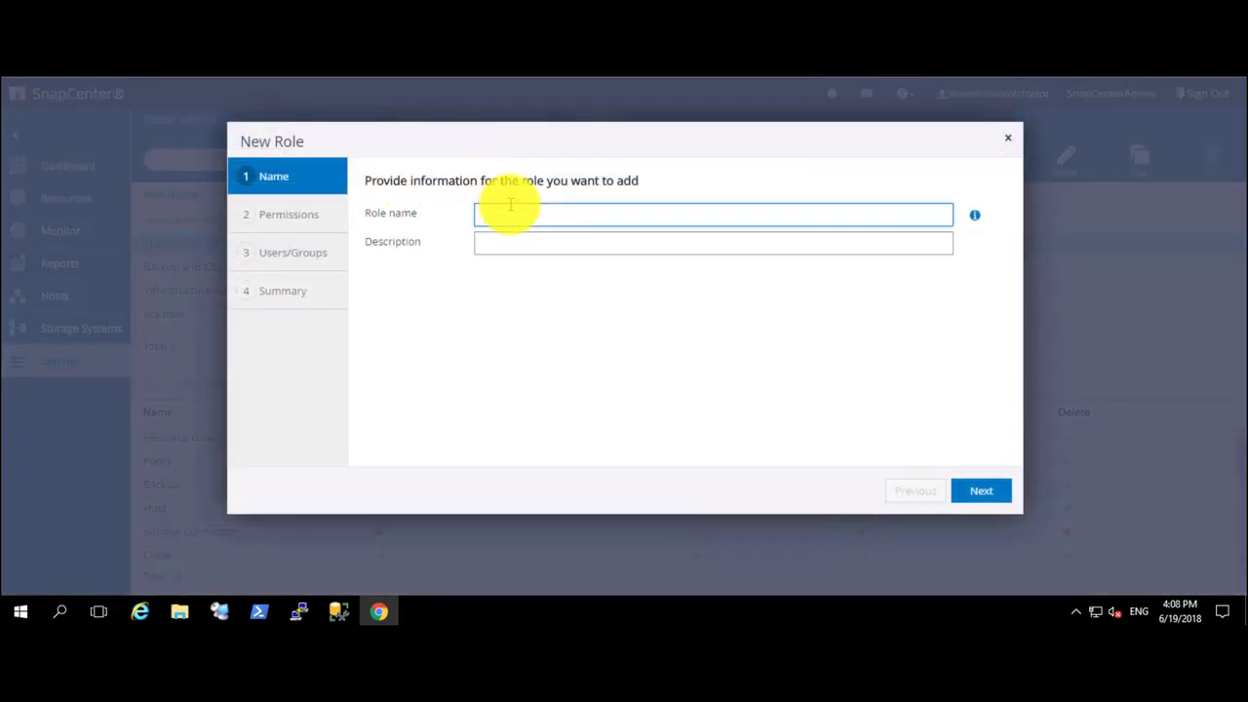
{"action": "type", "text": "SQLAdmin"}
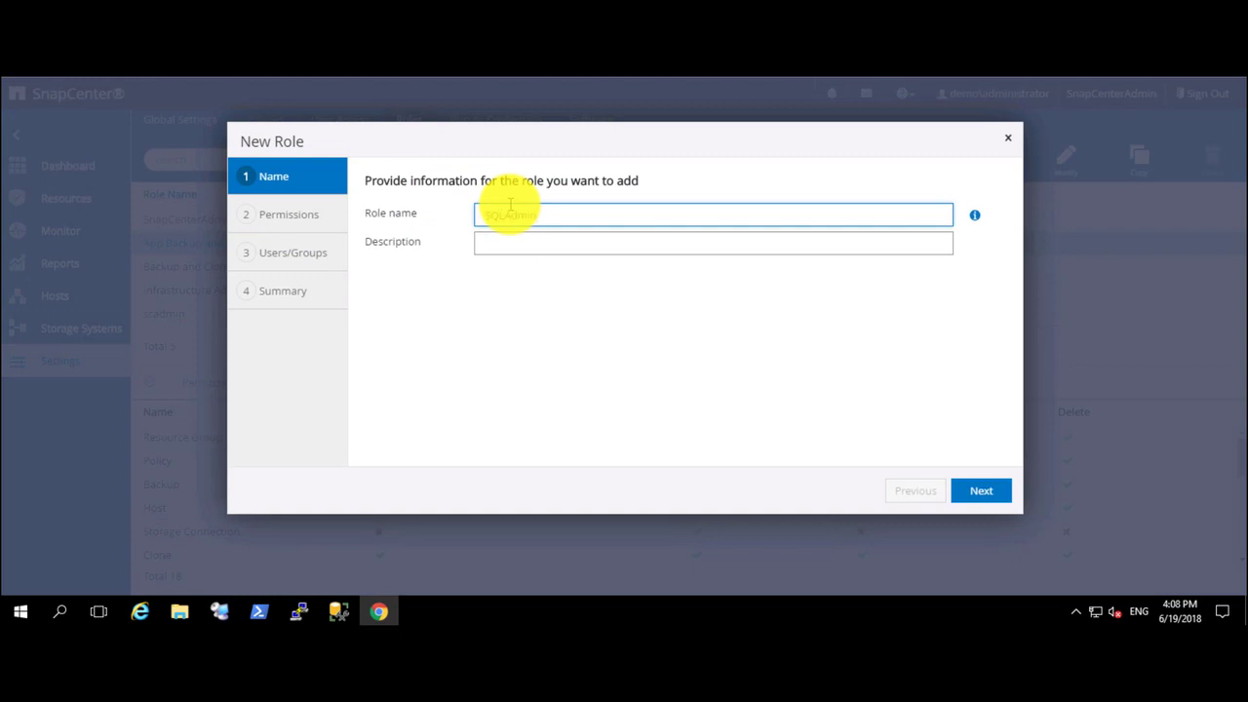
{"action": "type", "text": "SQL"}
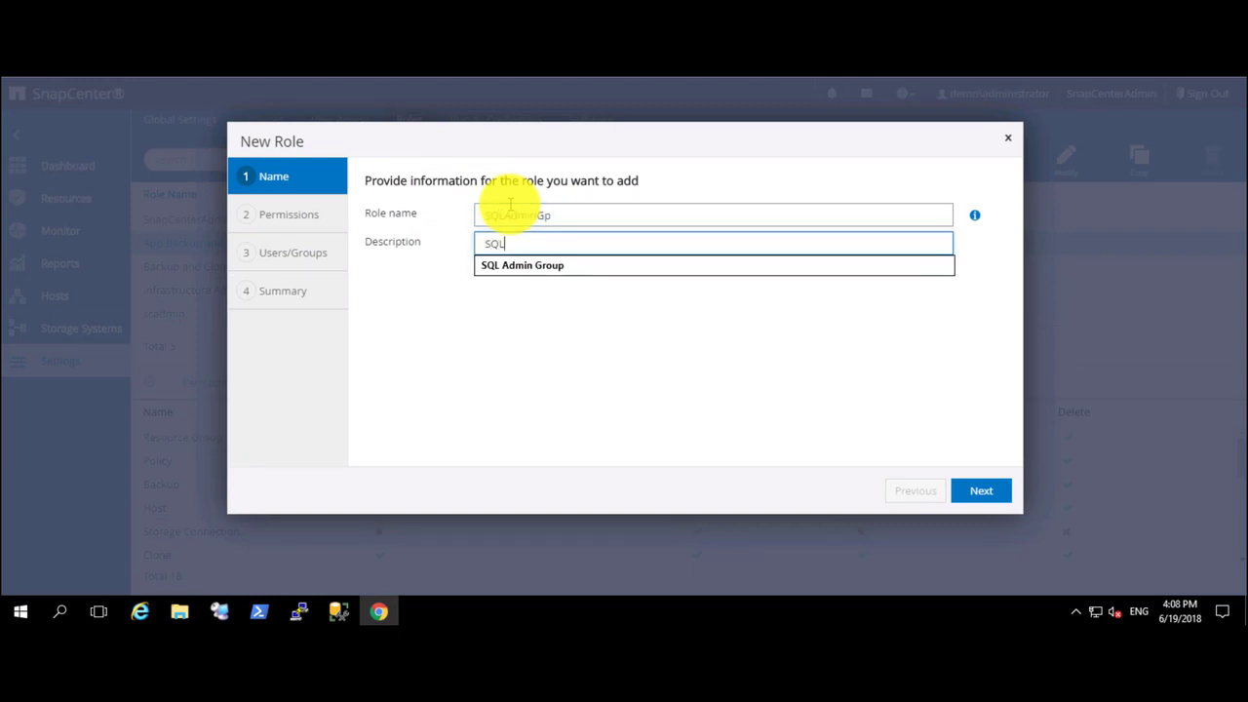
{"action": "left_click", "coordinate": [523, 265]}
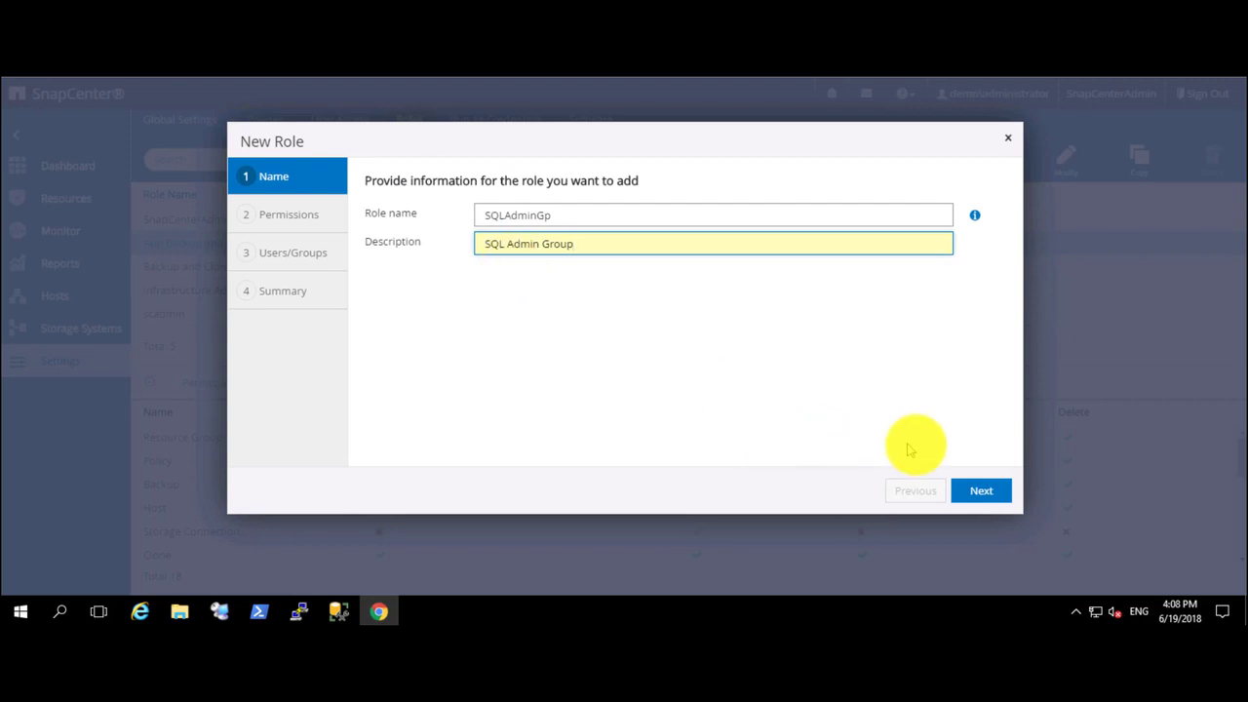
{"action": "left_click", "coordinate": [981, 491]}
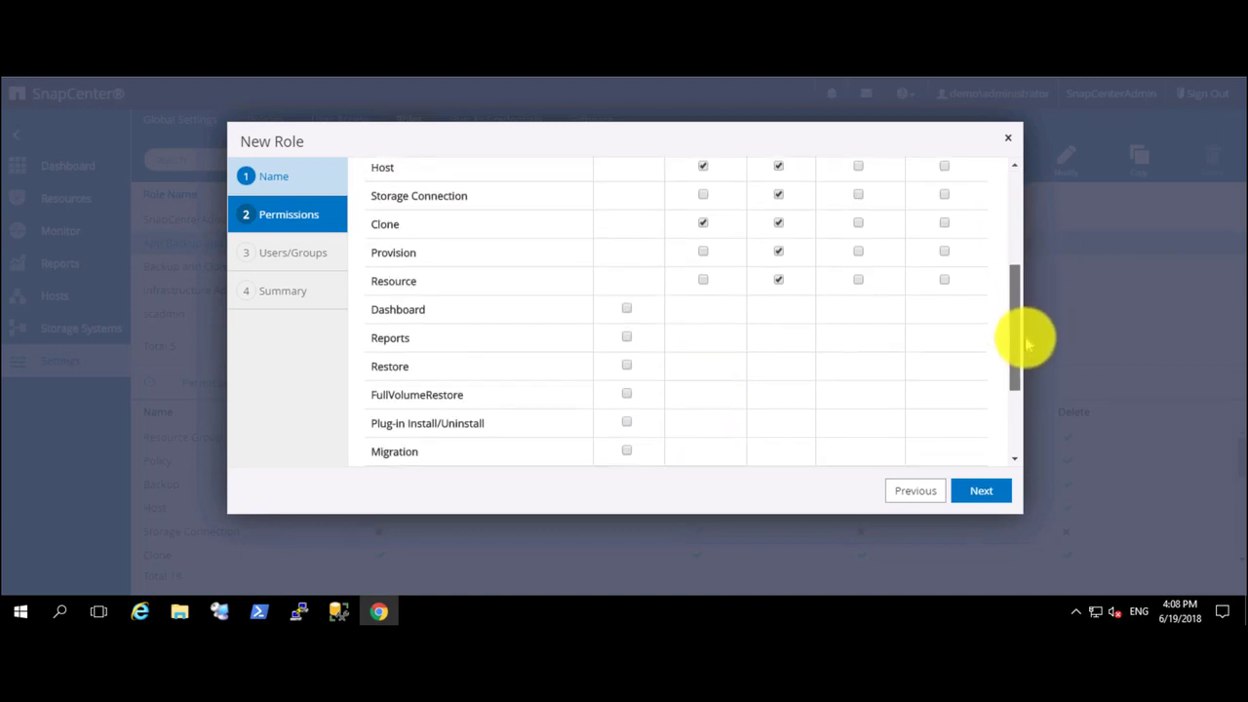
Grant the role Dashboard permission and continue to users or groups
{"action": "left_click", "coordinate": [627, 301]}
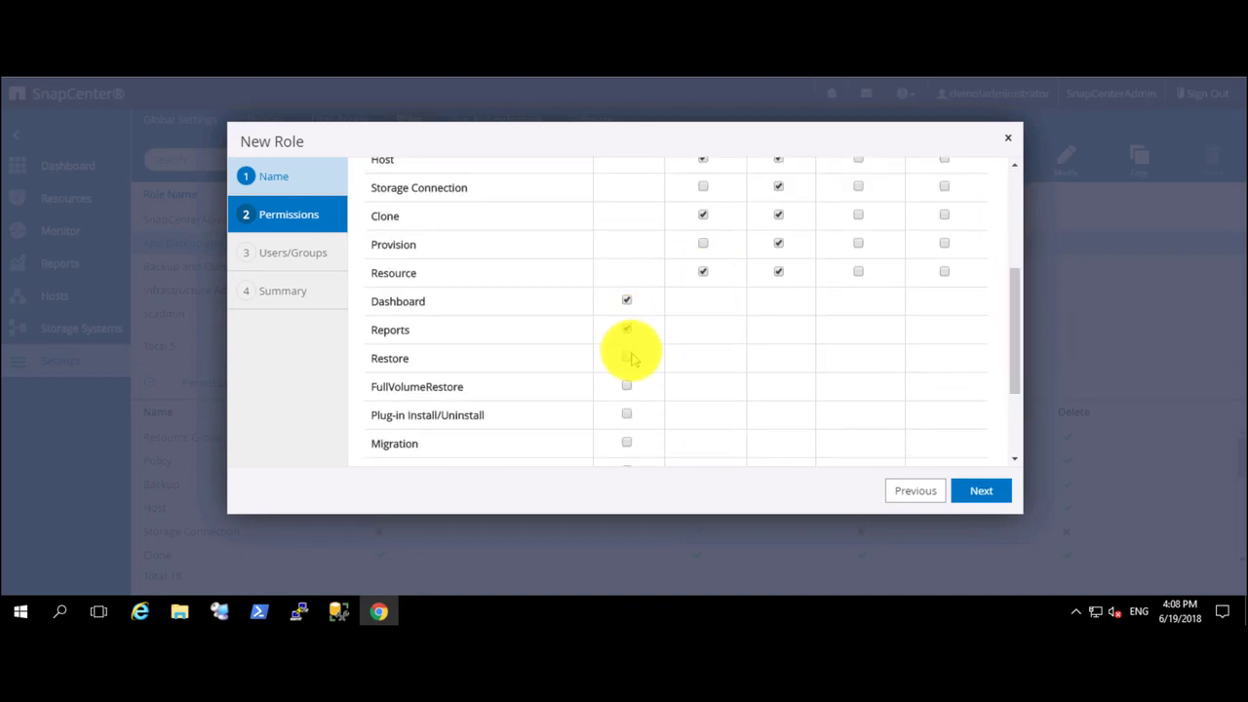
{"action": "left_click", "coordinate": [981, 491]}
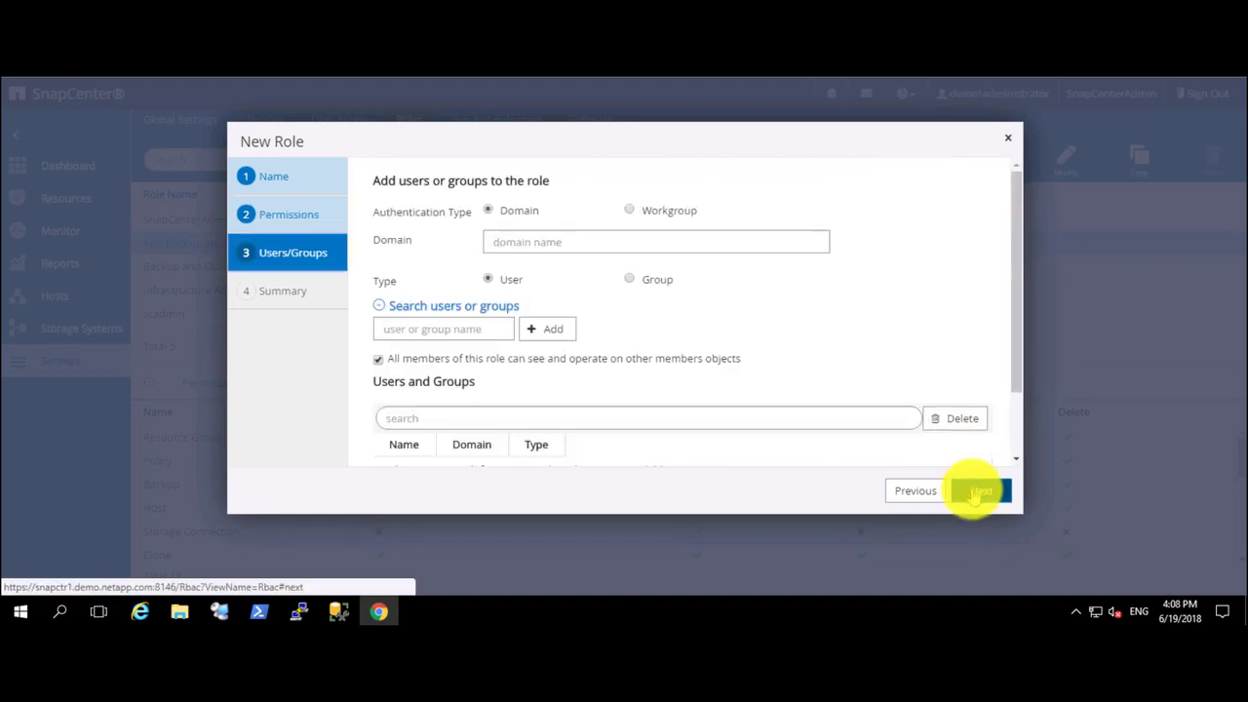
Add the demo domain group SQLAdminGp to the role and proceed to the summary
{"action": "type", "text": "d"}
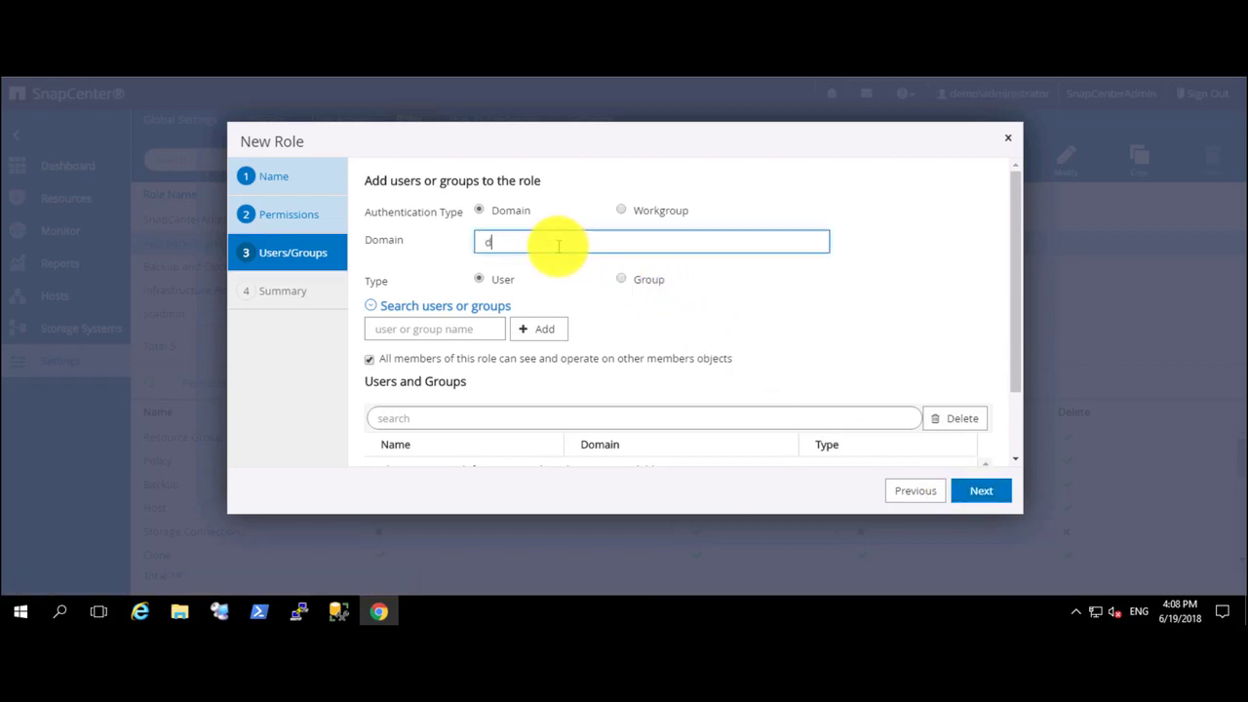
{"action": "type", "text": "emo"}
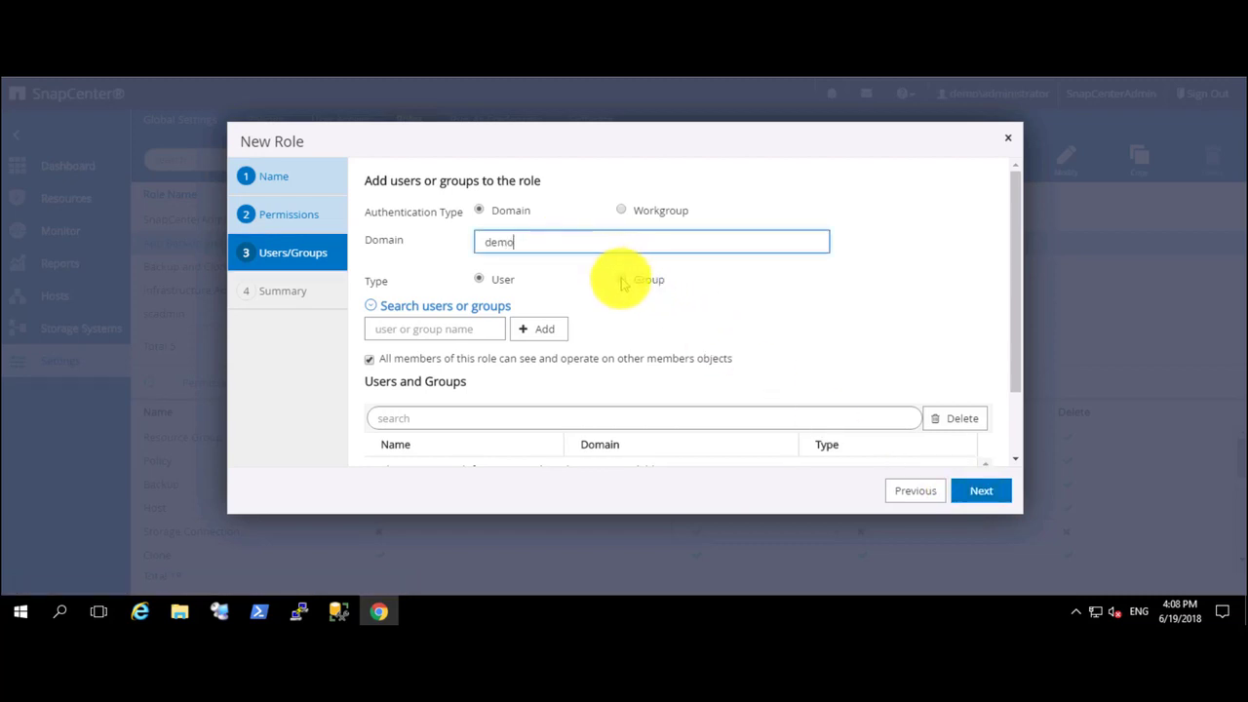
{"action": "left_click", "coordinate": [620, 279]}
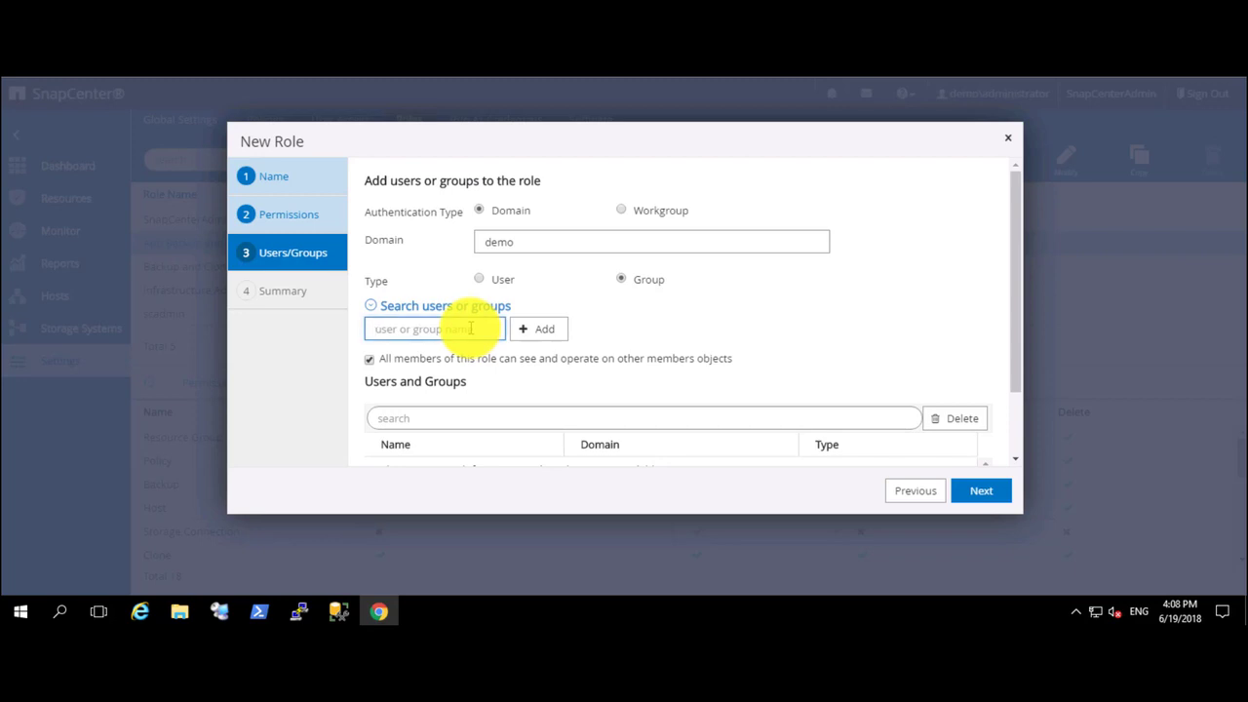
{"action": "type", "text": "SQL"}
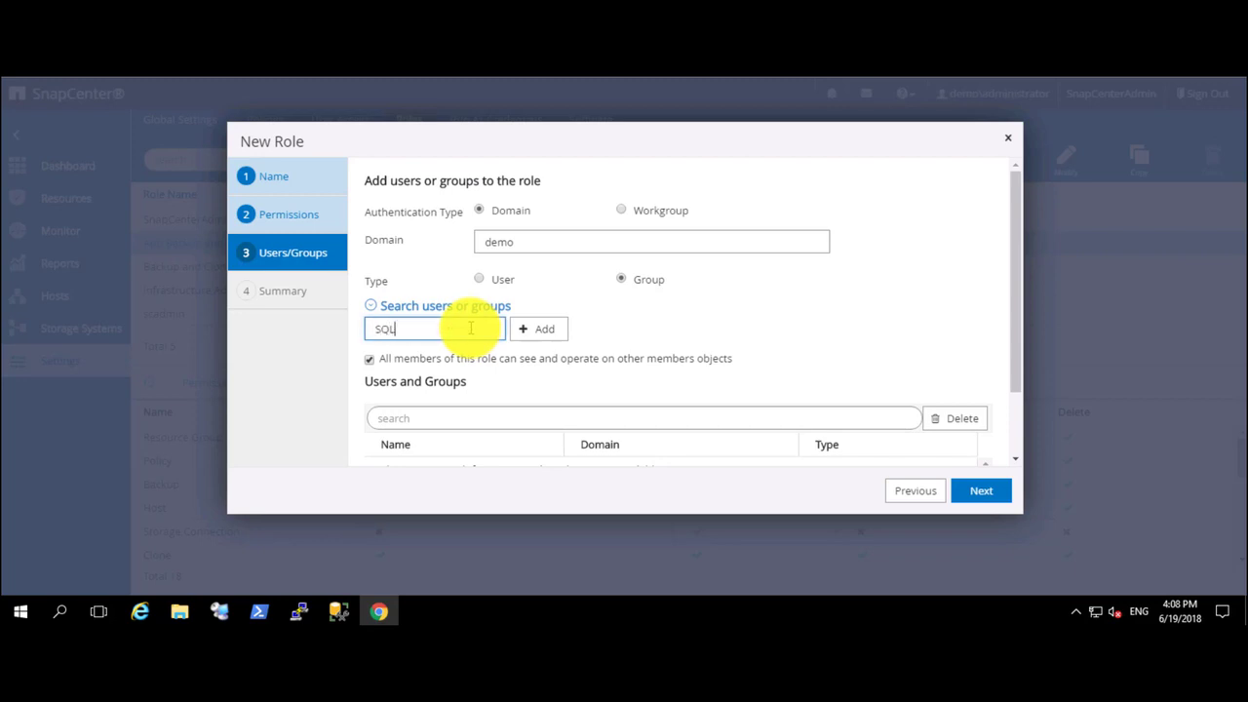
{"action": "type", "text": "AdminGp"}
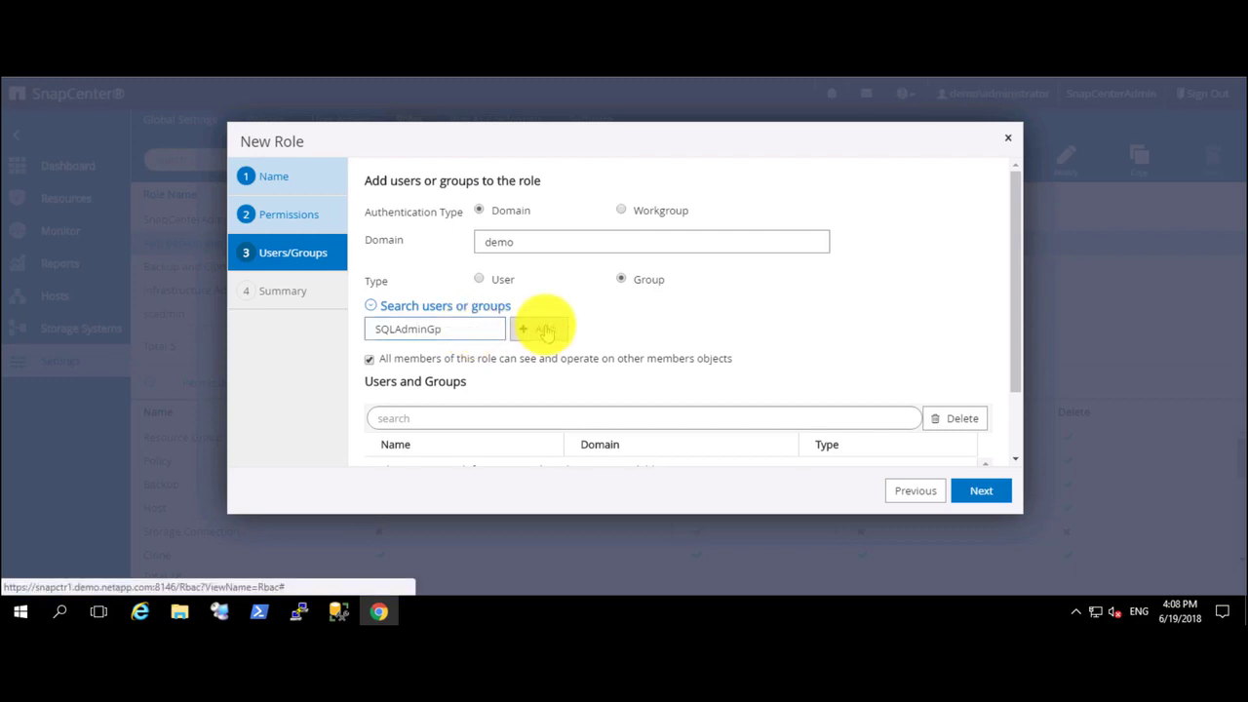
{"action": "left_click", "coordinate": [538, 327]}
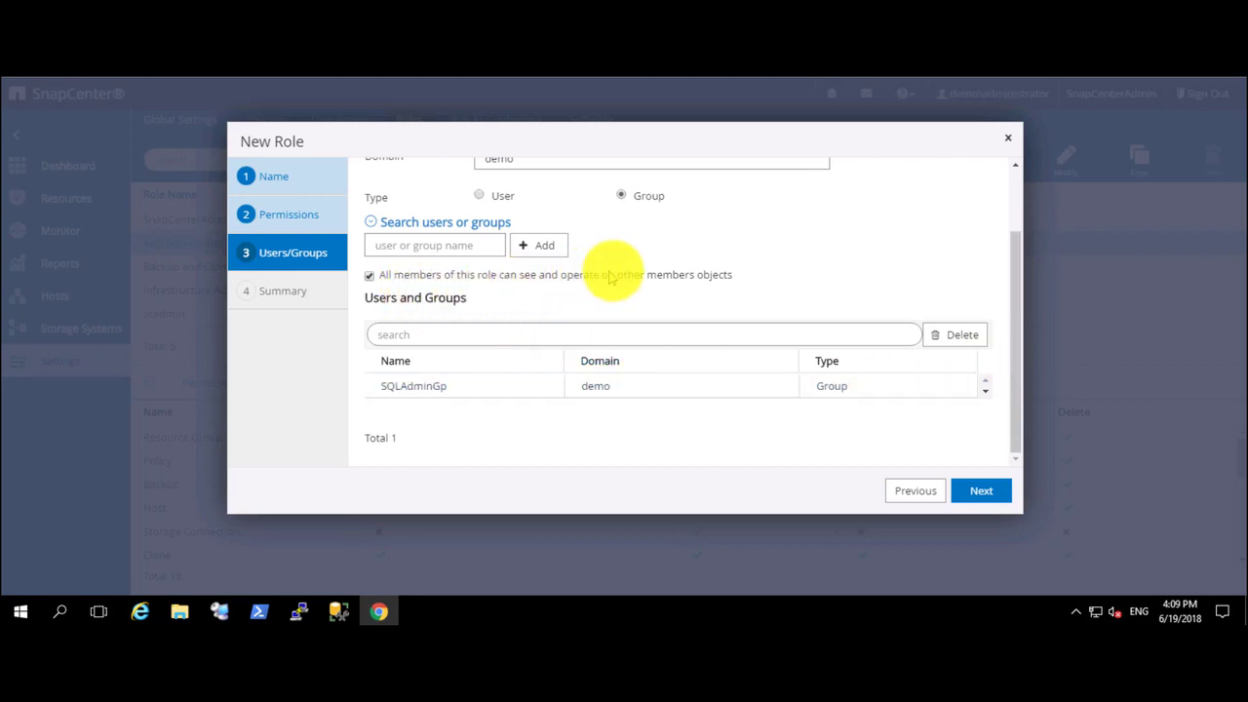
{"action": "mouse_move", "coordinate": [661, 303]}
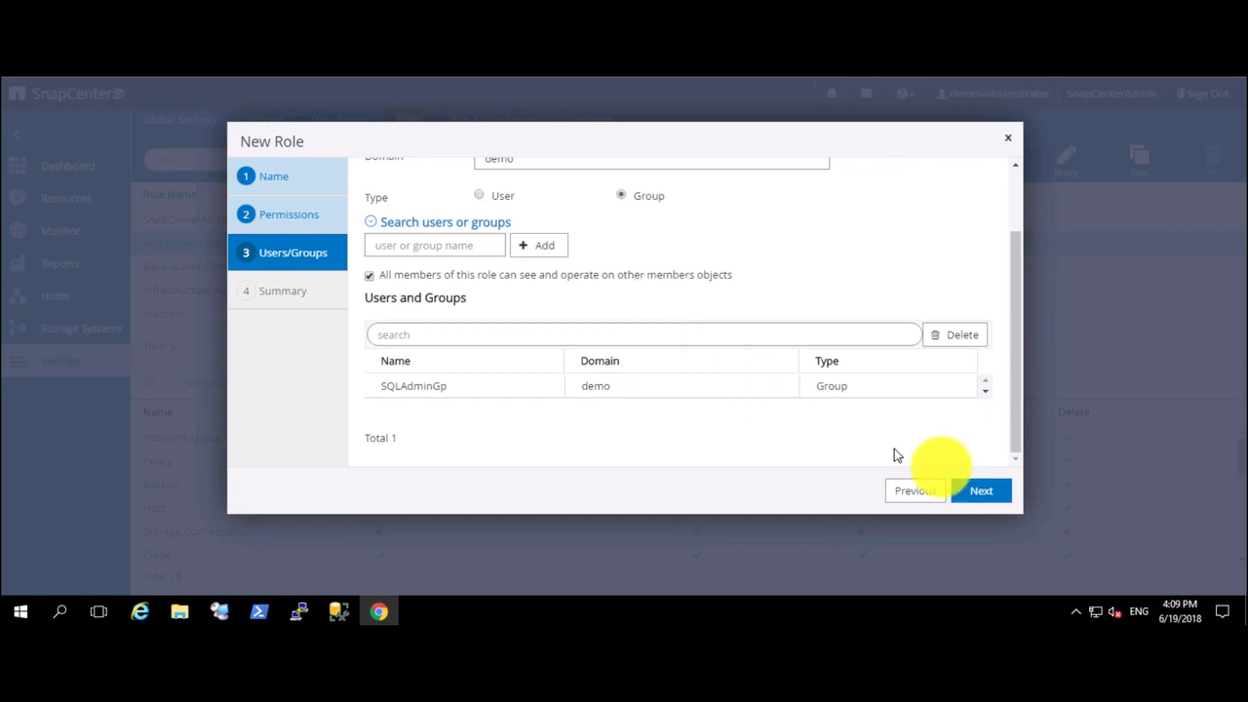
{"action": "left_click", "coordinate": [981, 491]}
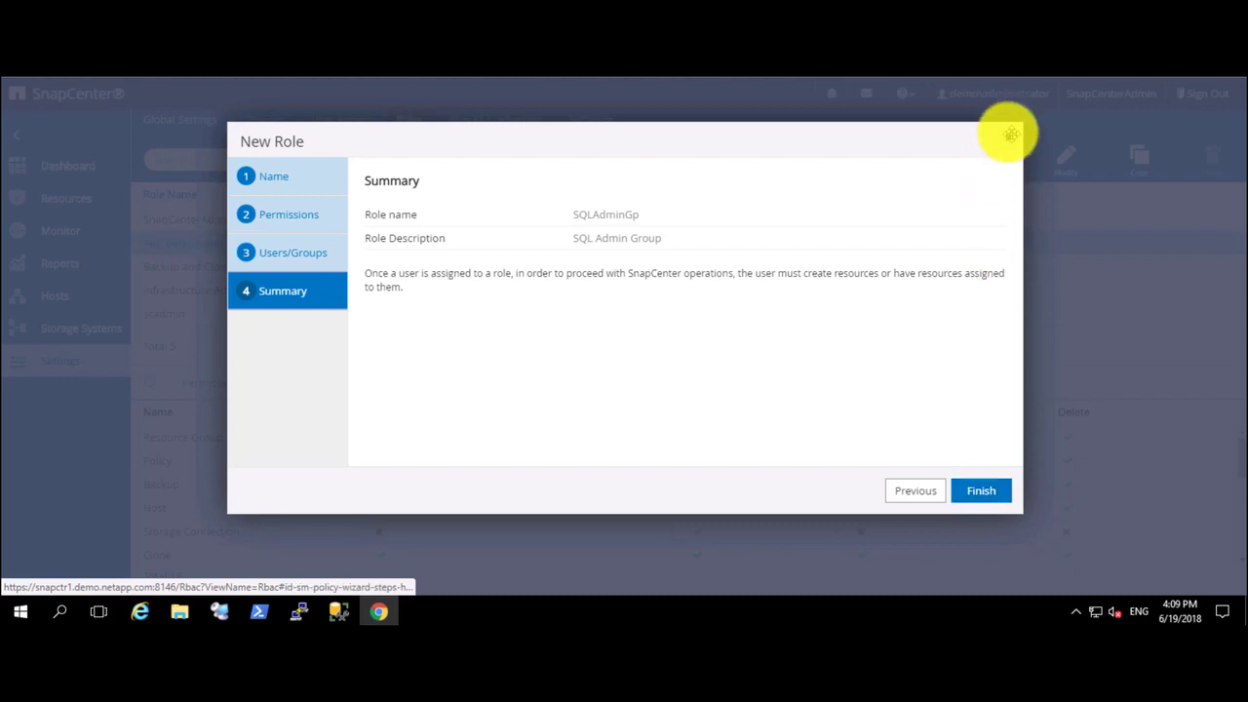
Finish the wizard so SQLAdminGp appears as the sixth role
{"action": "left_click", "coordinate": [979, 491]}
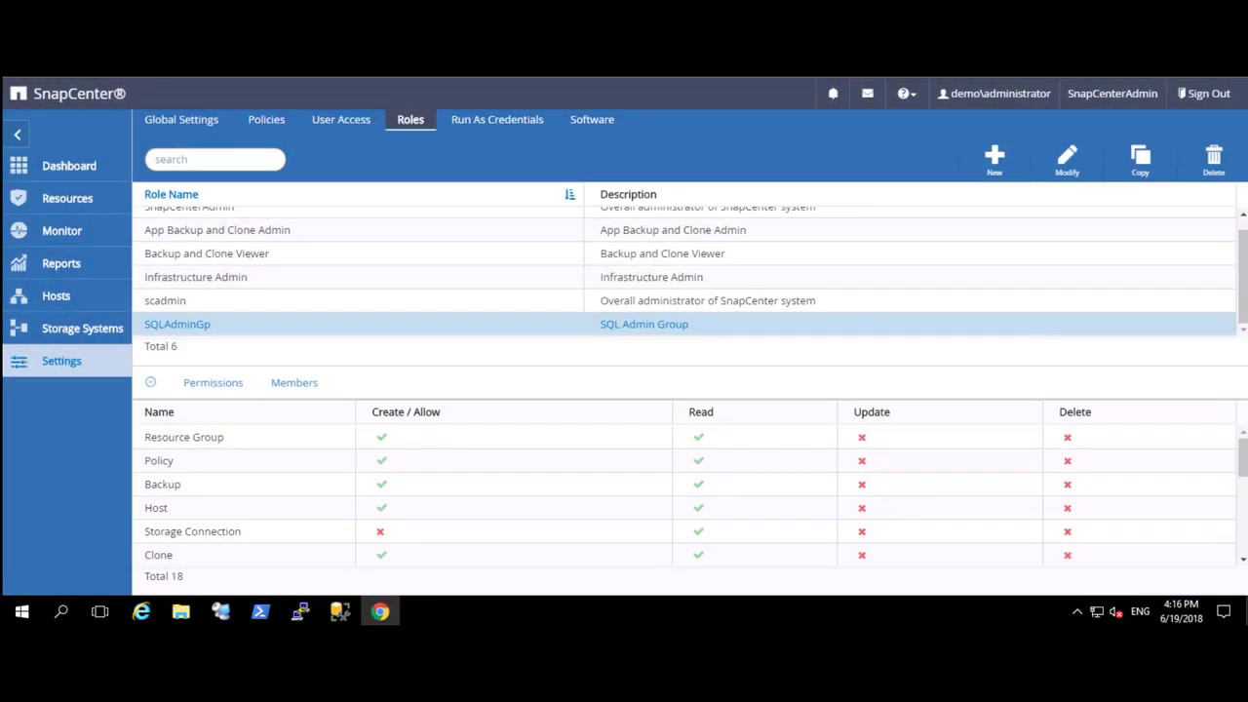
{"action": "mouse_move", "coordinate": [251, 327]}
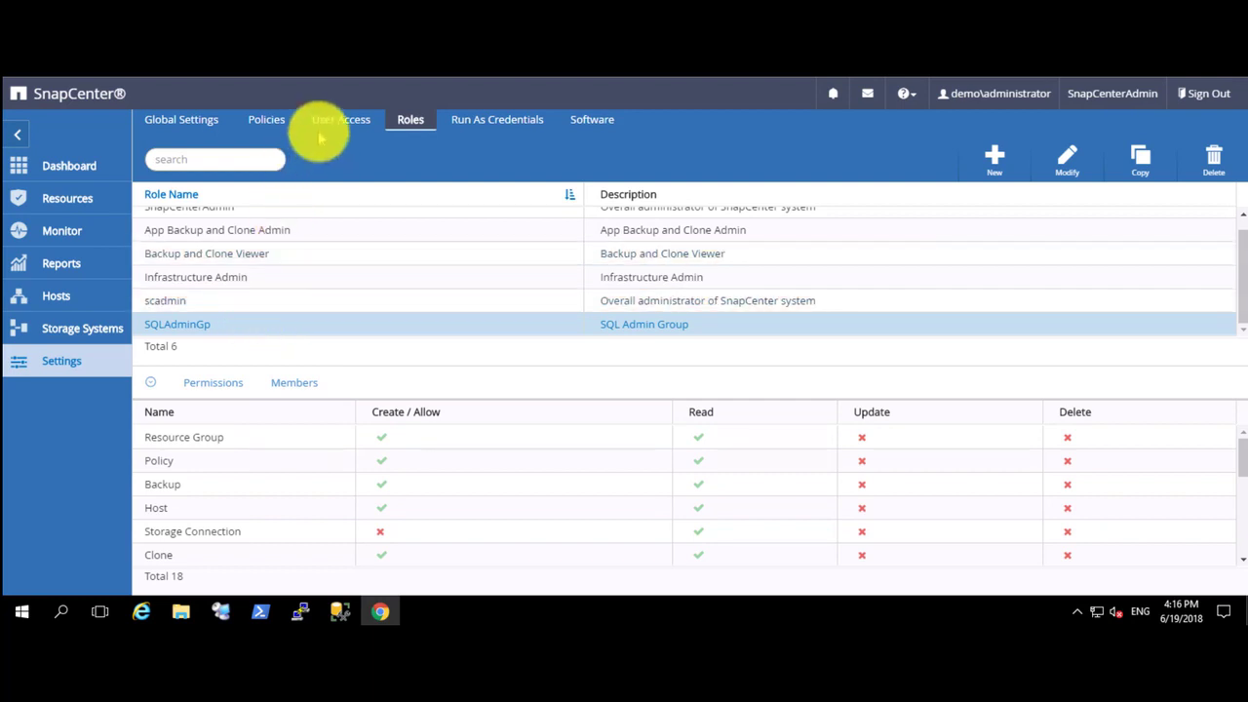
On User Access, filter assets to Plug-in and show the SQL Server plug-in's empty member list
{"action": "left_click", "coordinate": [339, 119]}
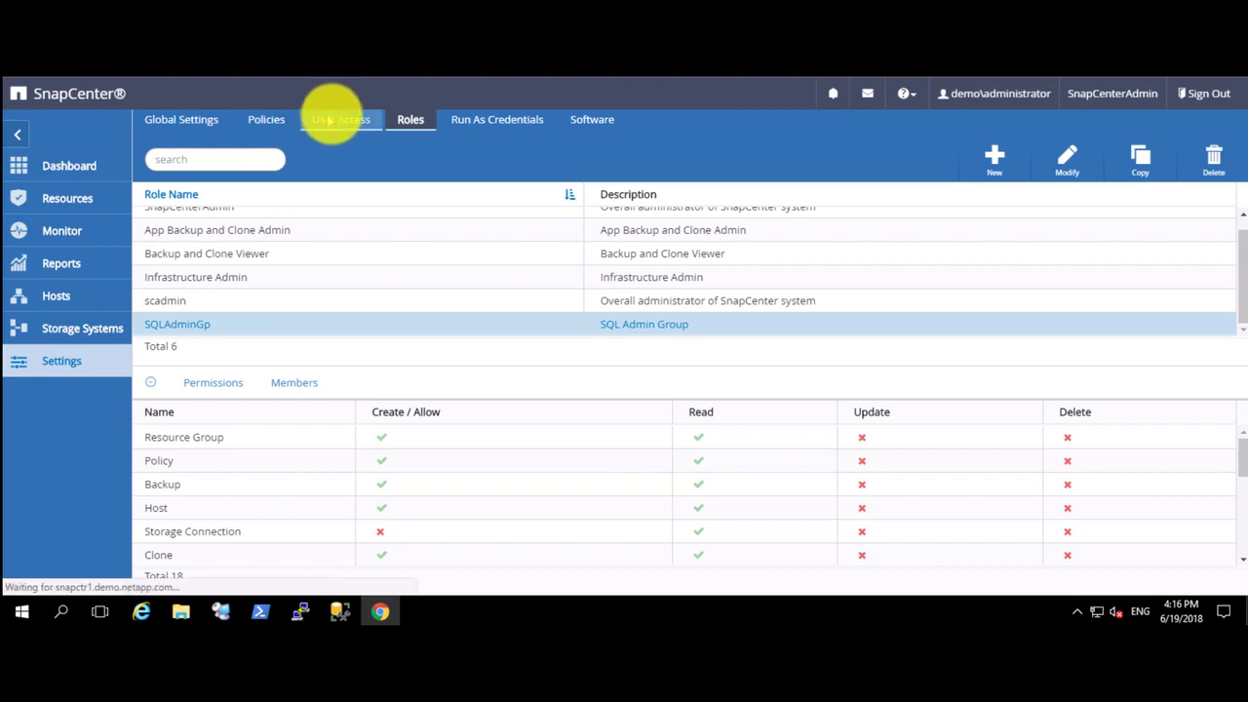
{"action": "left_click", "coordinate": [339, 118]}
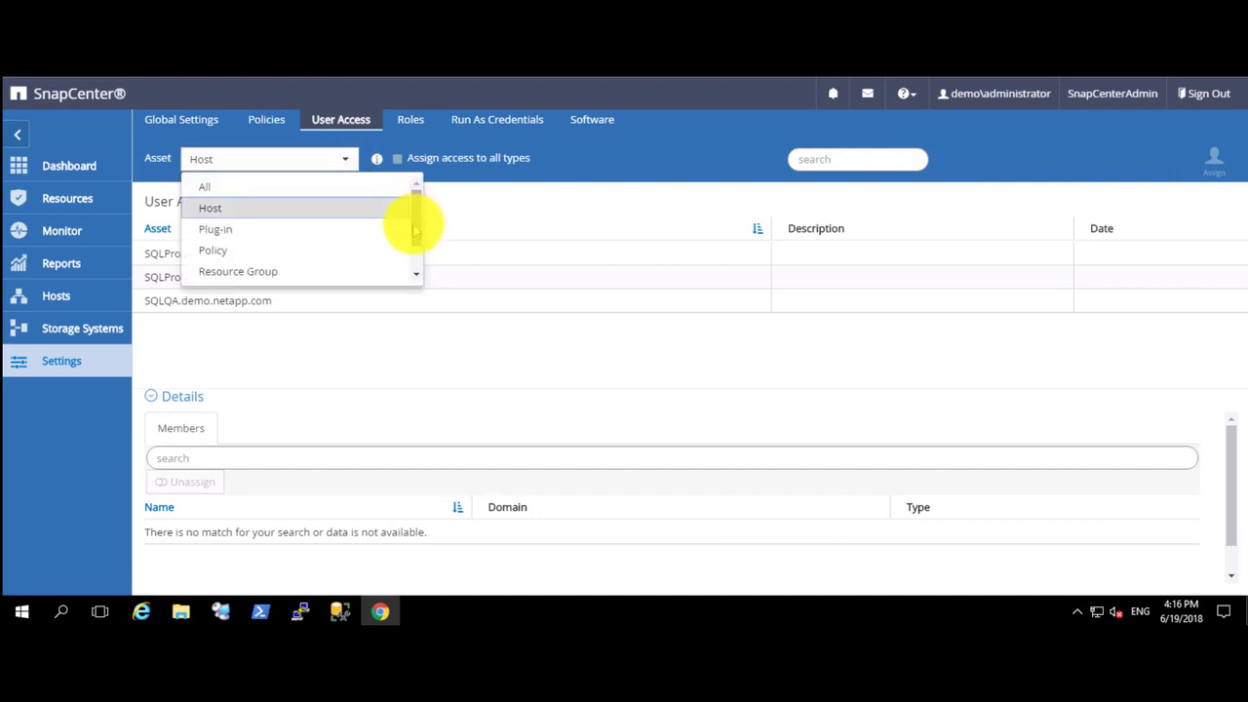
{"action": "scroll", "scroll_direction": "down", "scroll_amount": 3}
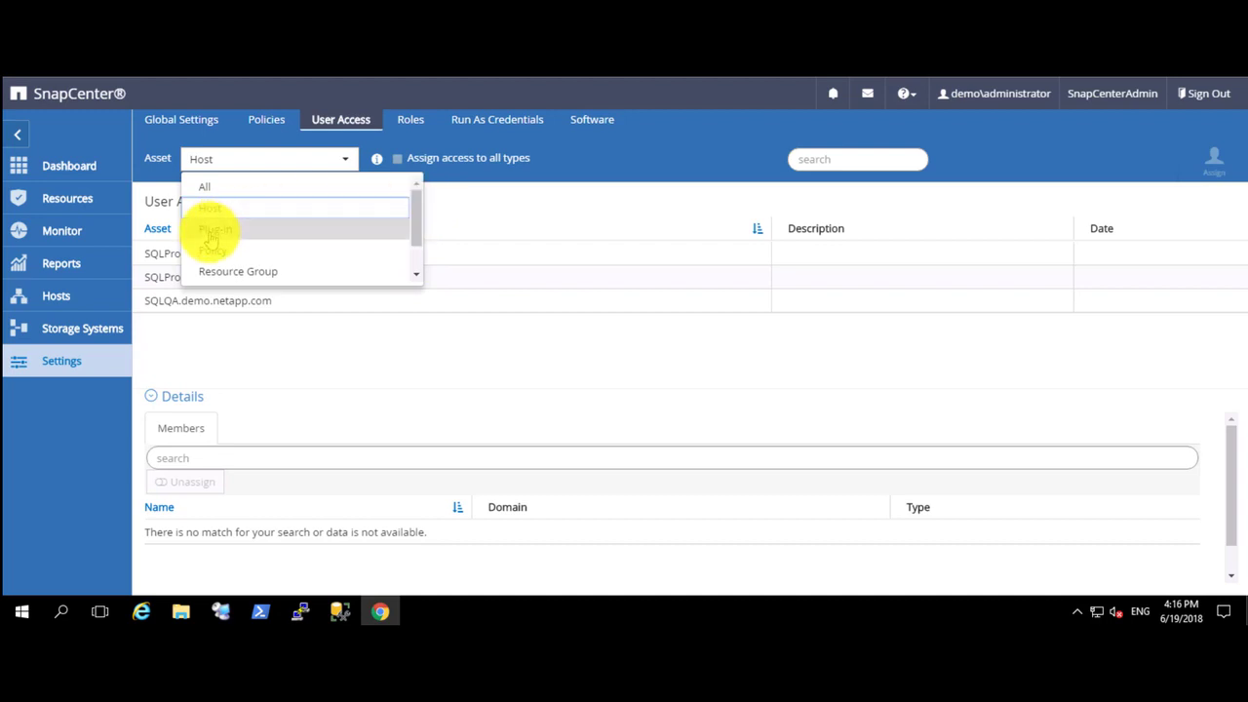
{"action": "left_click", "coordinate": [215, 228]}
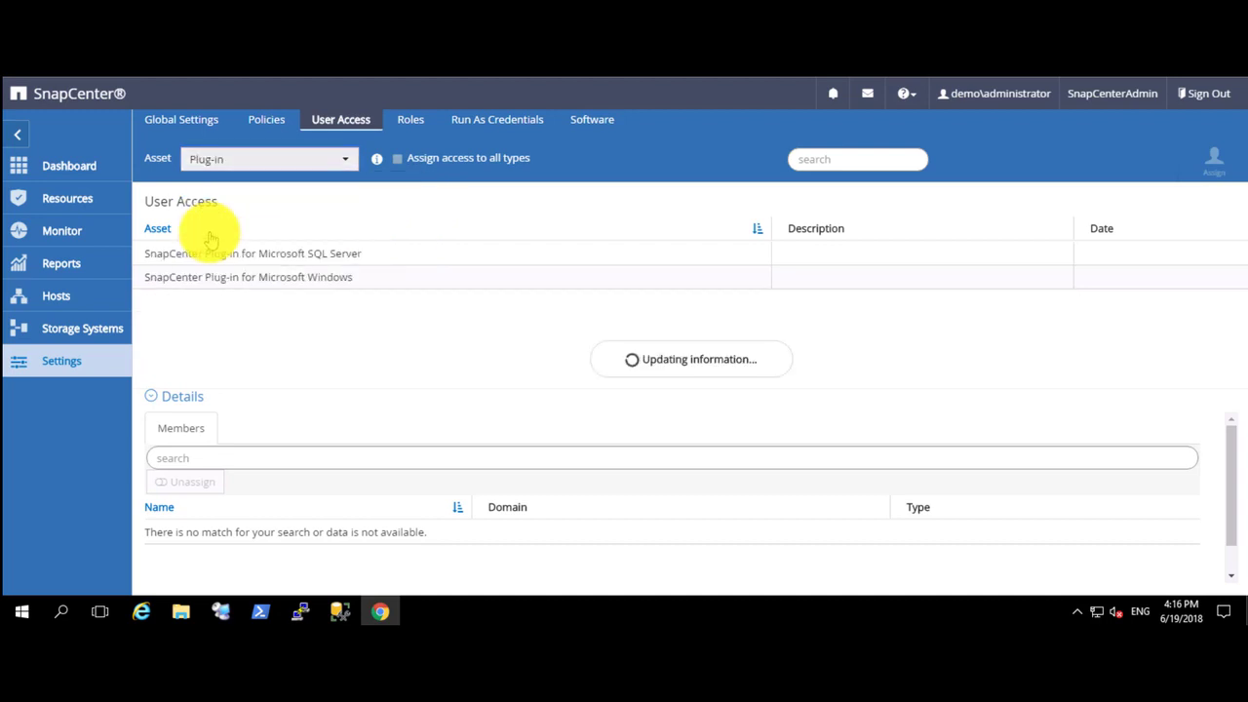
{"action": "left_click", "coordinate": [251, 253]}
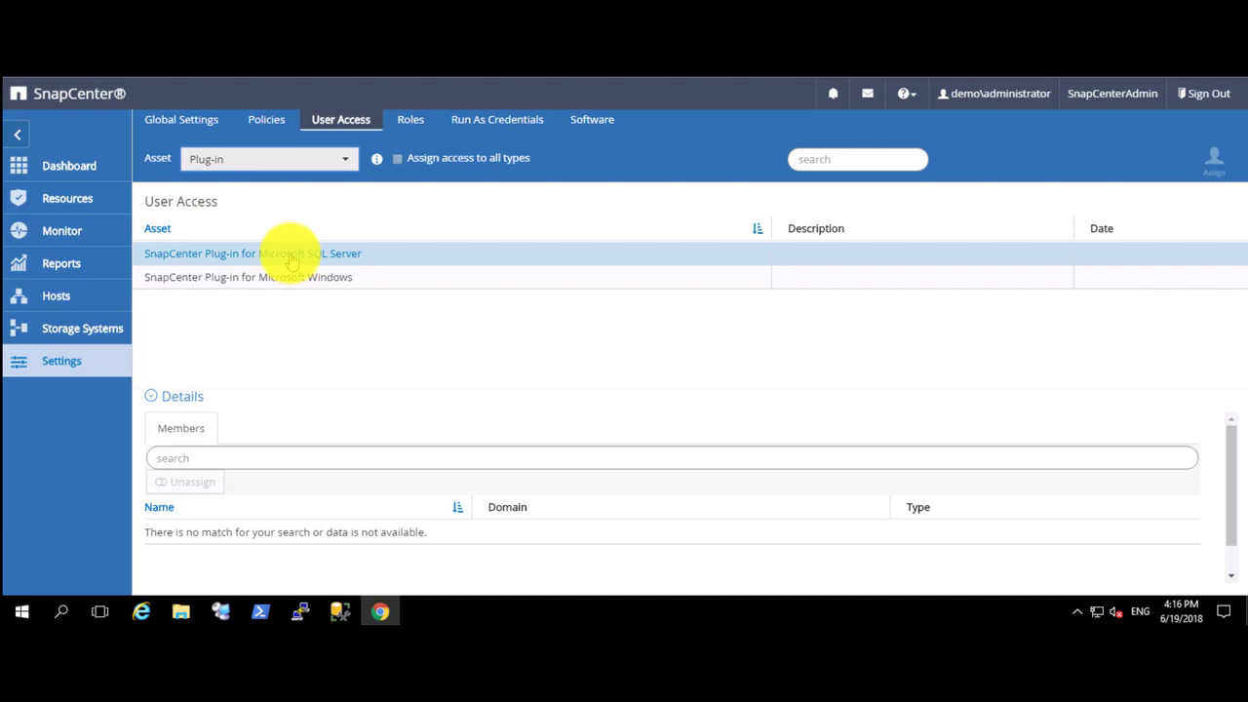
{"action": "left_click", "coordinate": [251, 253]}
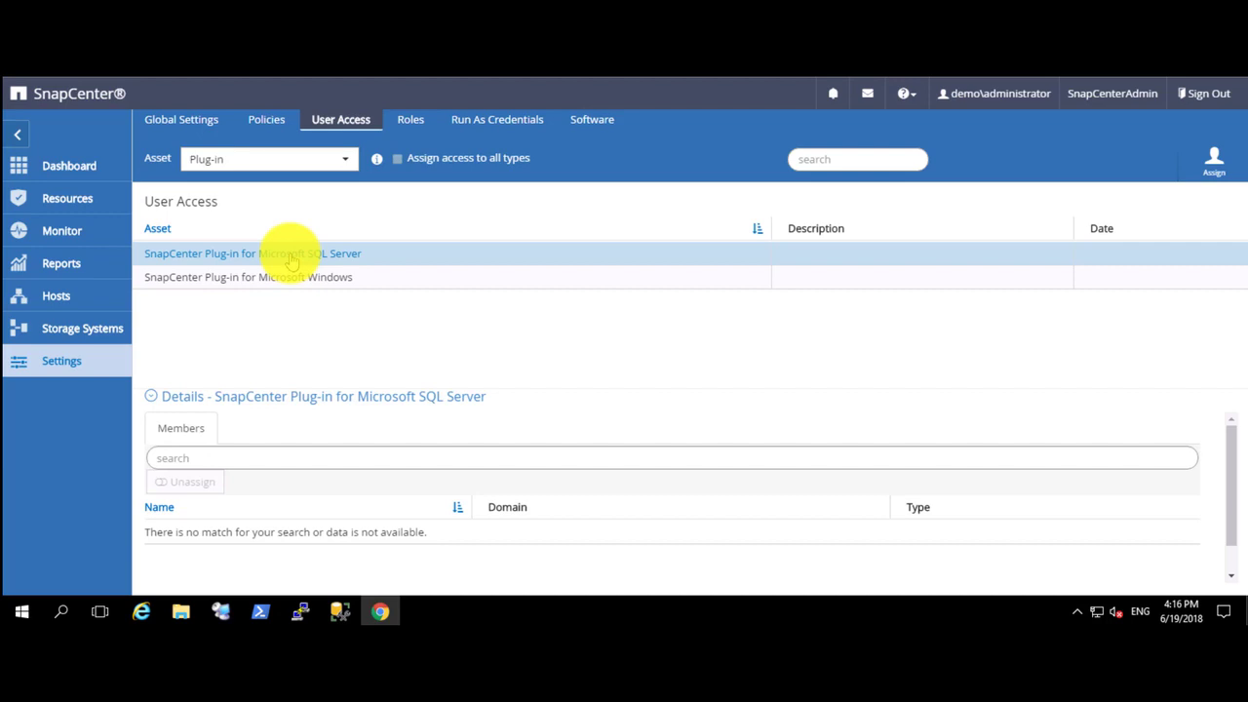
{"action": "mouse_move", "coordinate": [351, 271]}
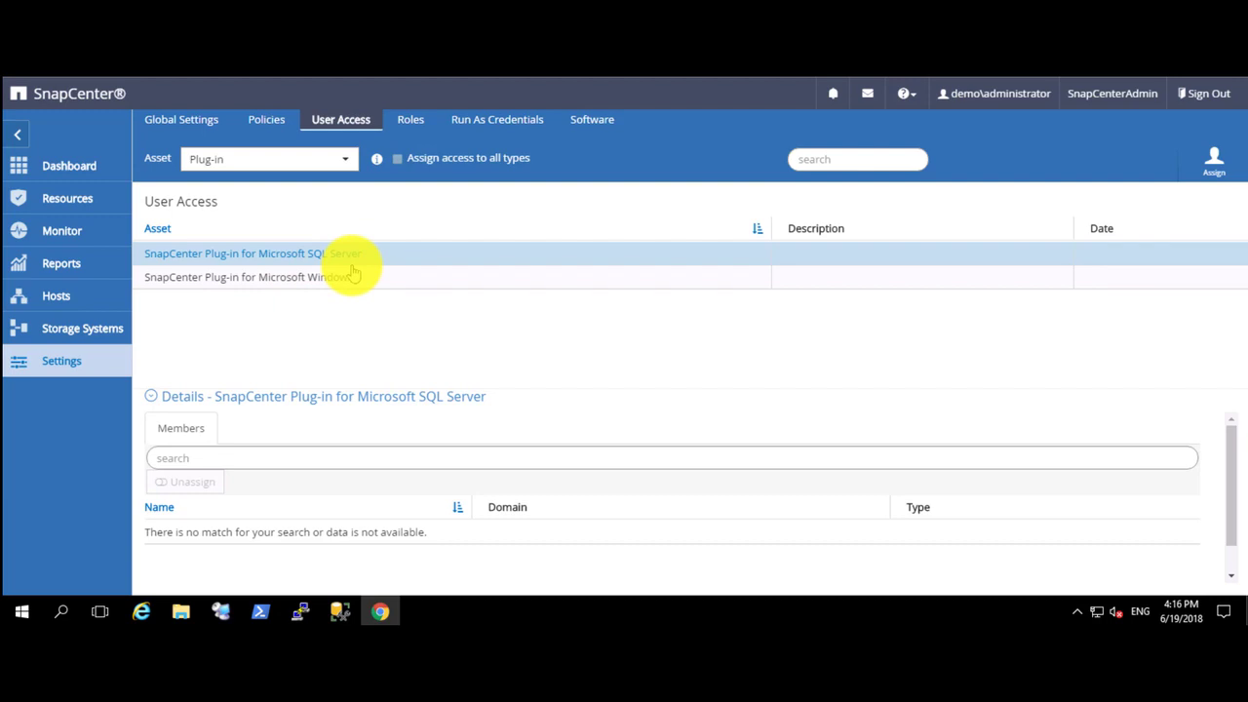
{"action": "mouse_move", "coordinate": [1160, 191]}
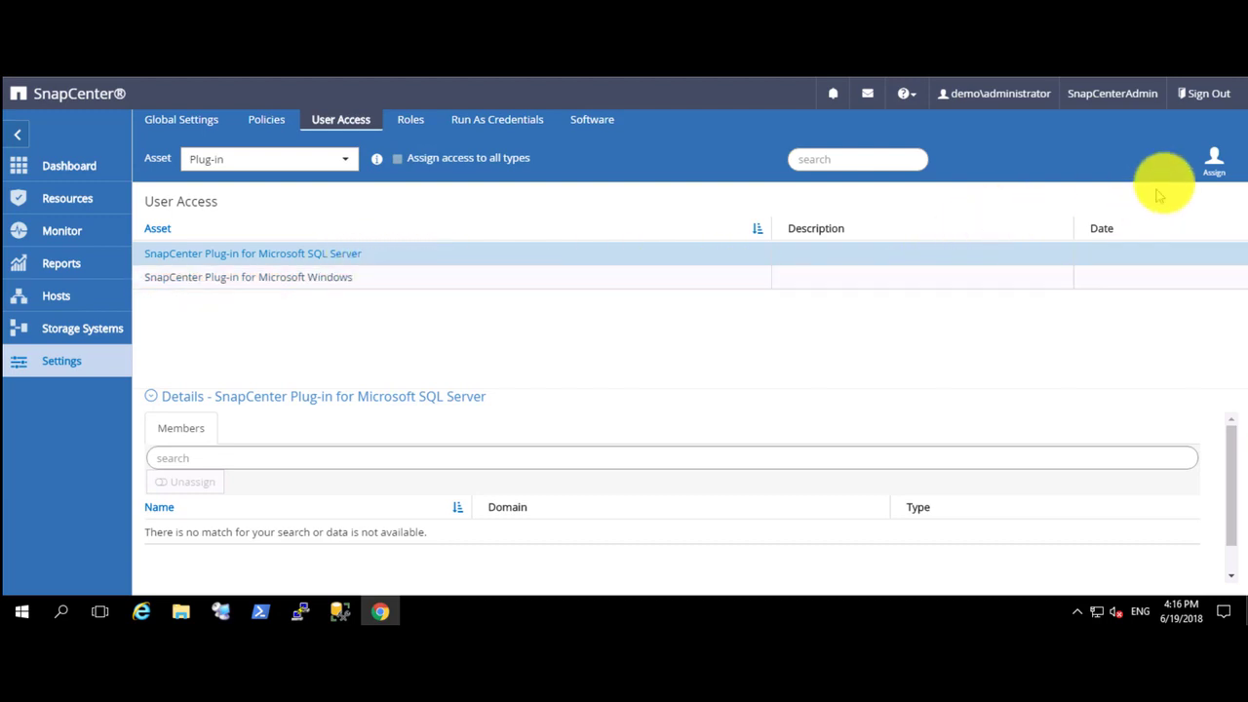
Assign the demo domain group SQLAdminGp access to the SnapCenter Plug-in for Microsoft SQL Server
{"action": "left_click", "coordinate": [1213, 160]}
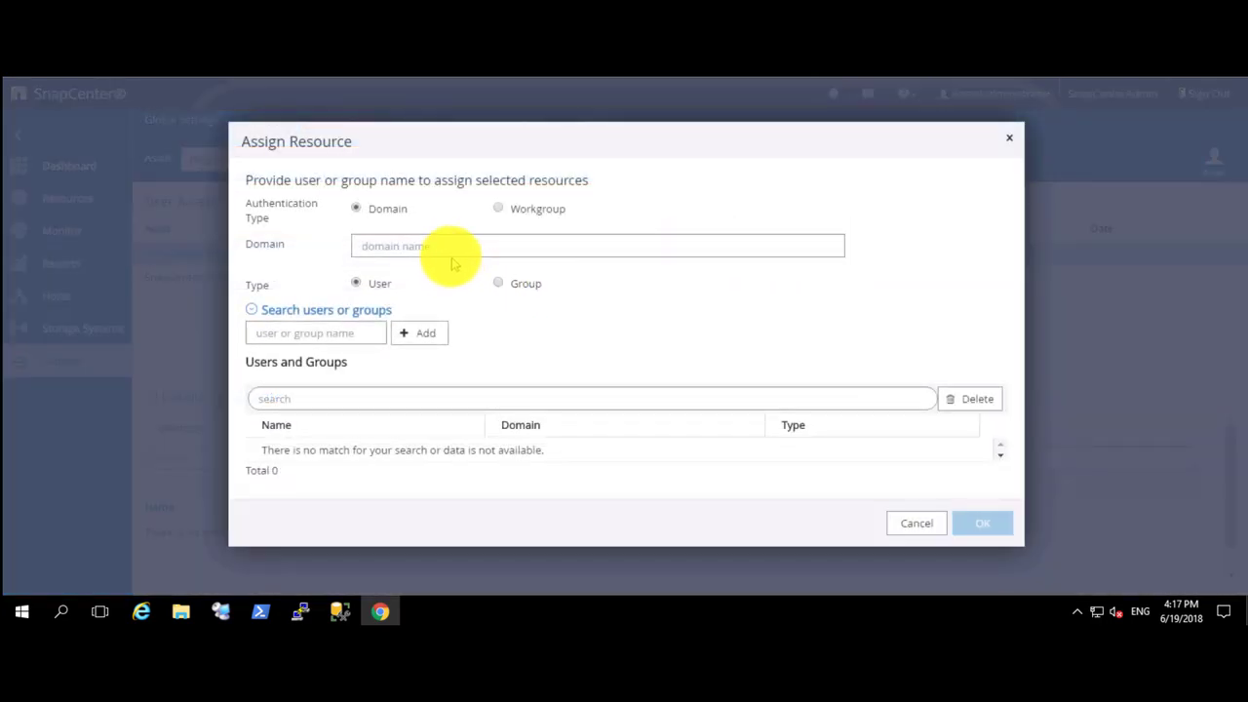
{"action": "left_click", "coordinate": [596, 246]}
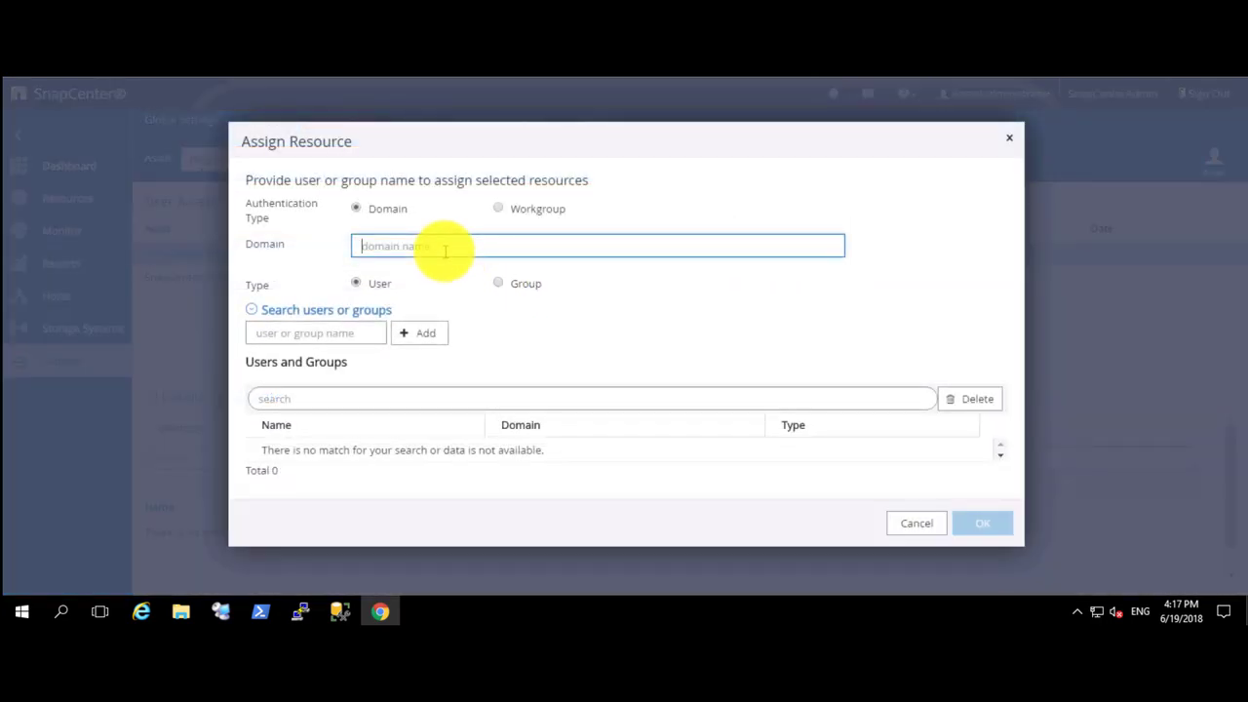
{"action": "type", "text": "demo"}
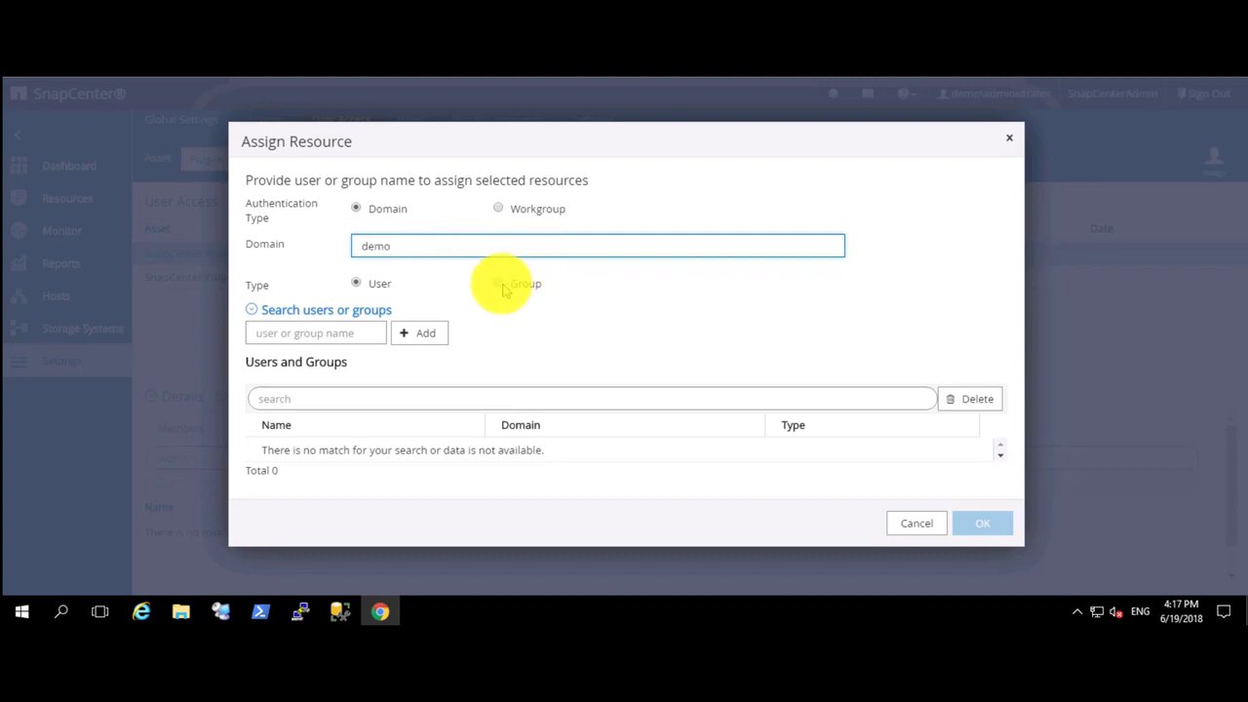
{"action": "left_click", "coordinate": [499, 282]}
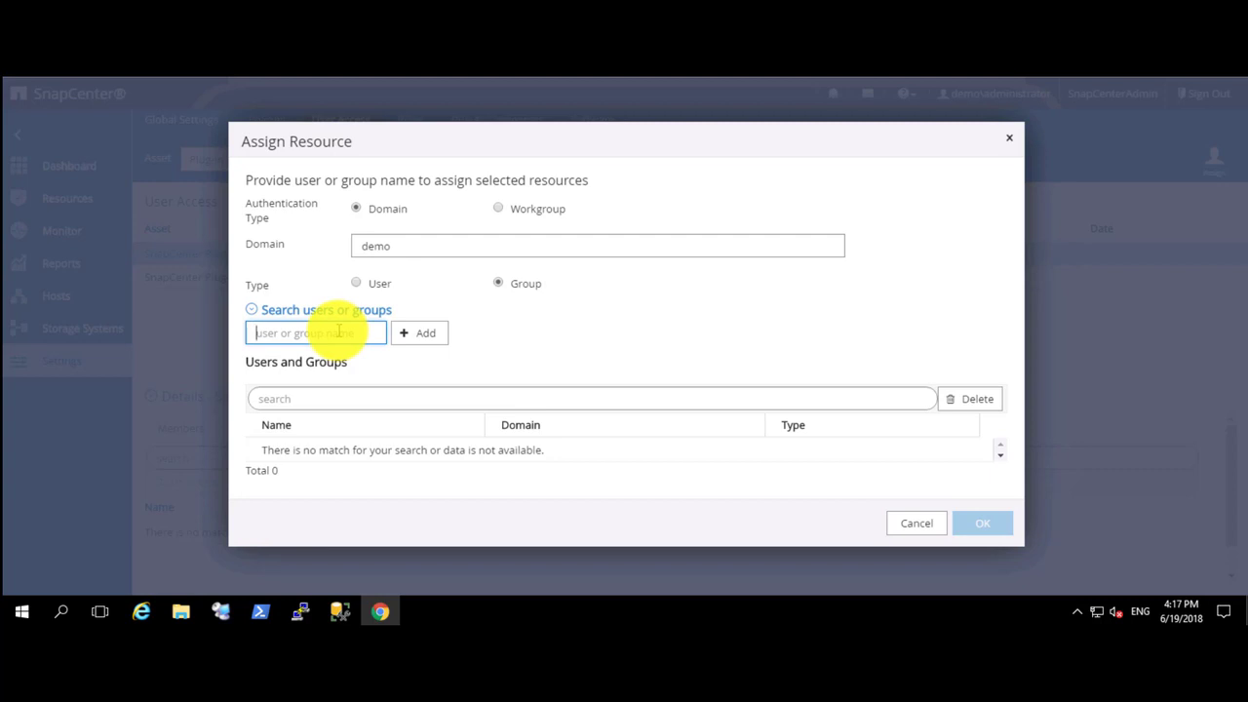
{"action": "type", "text": "SQLAdminGr"}
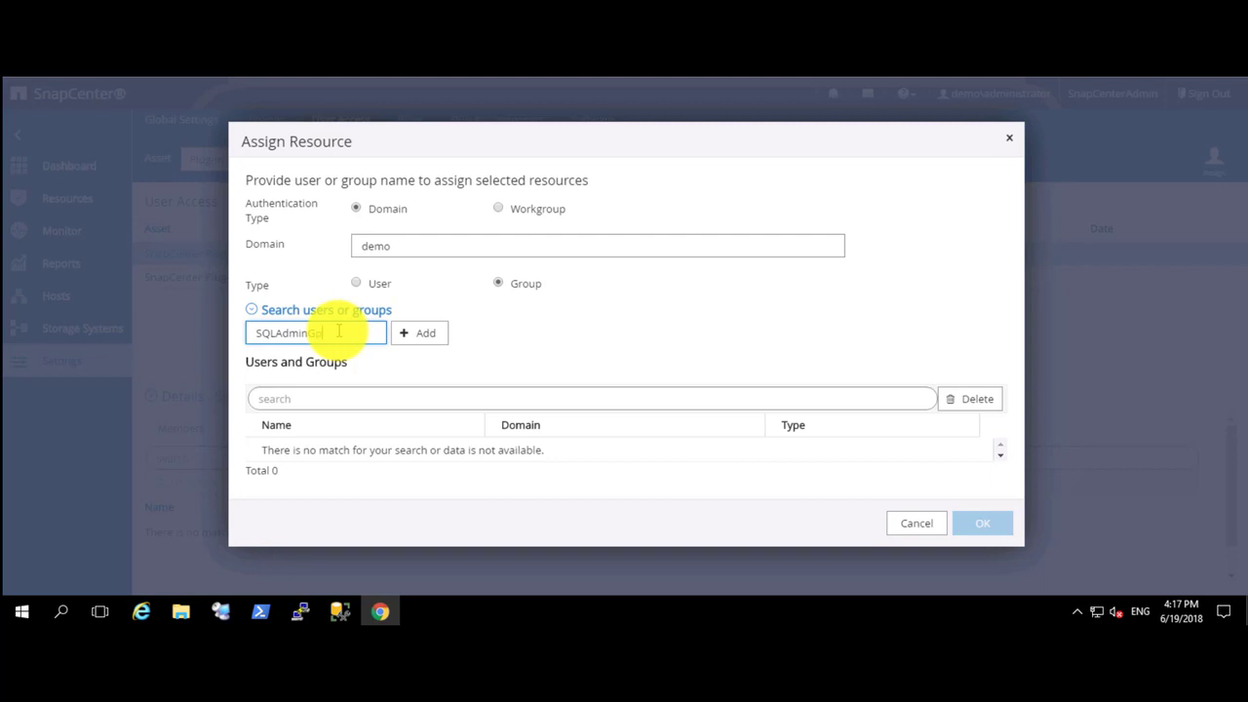
{"action": "left_click", "coordinate": [419, 331]}
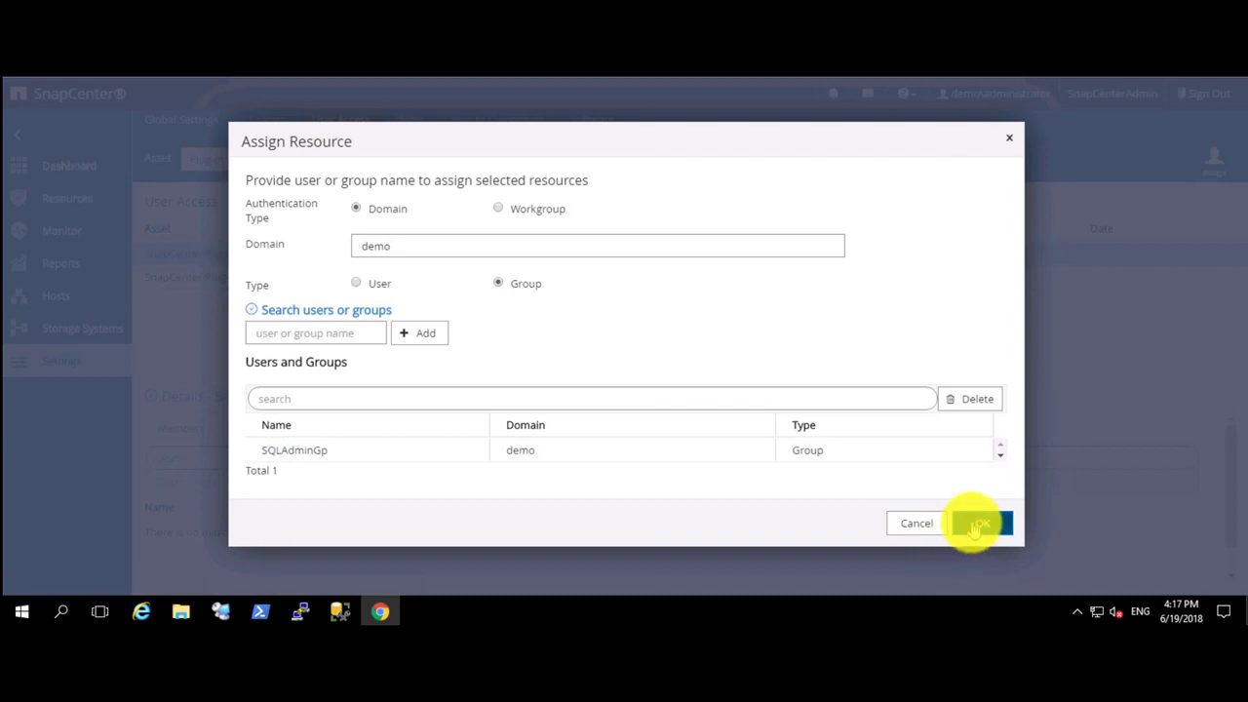
{"action": "left_click", "coordinate": [979, 523]}
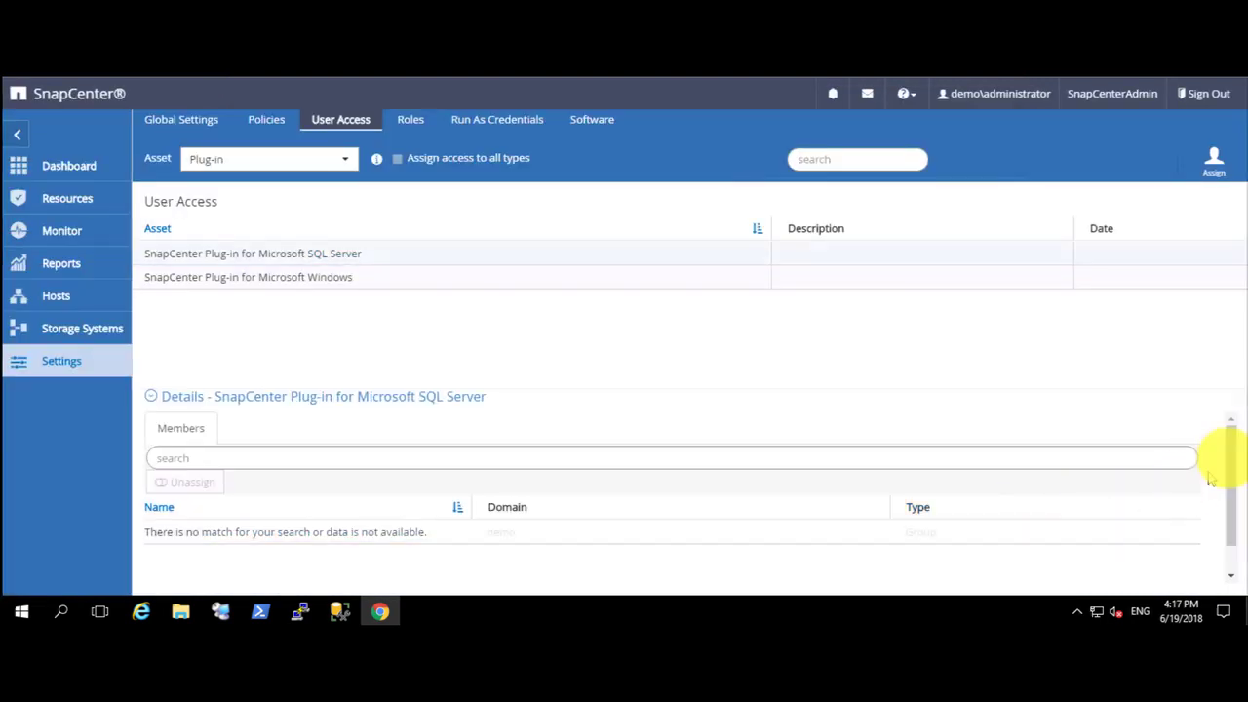
Refresh the SQL Server plug-in's members to confirm SQLAdminGp from demo is listed
{"action": "left_click", "coordinate": [252, 253]}
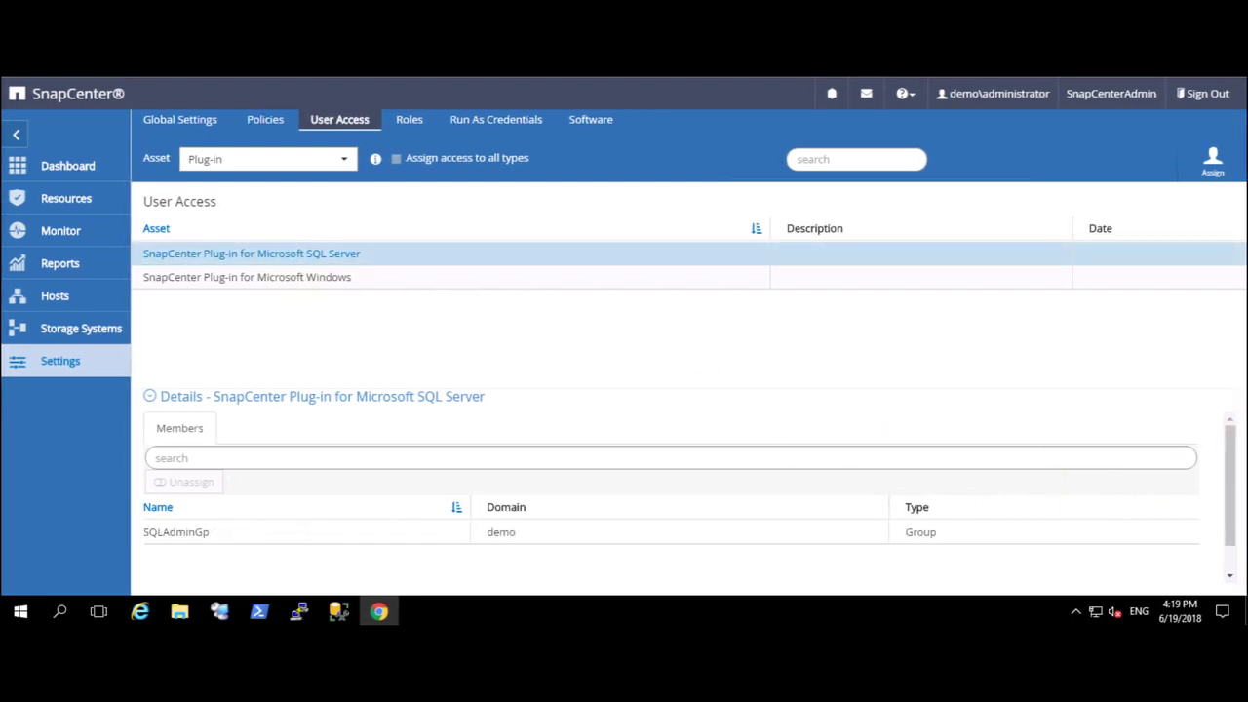
{"action": "mouse_move", "coordinate": [809, 269]}
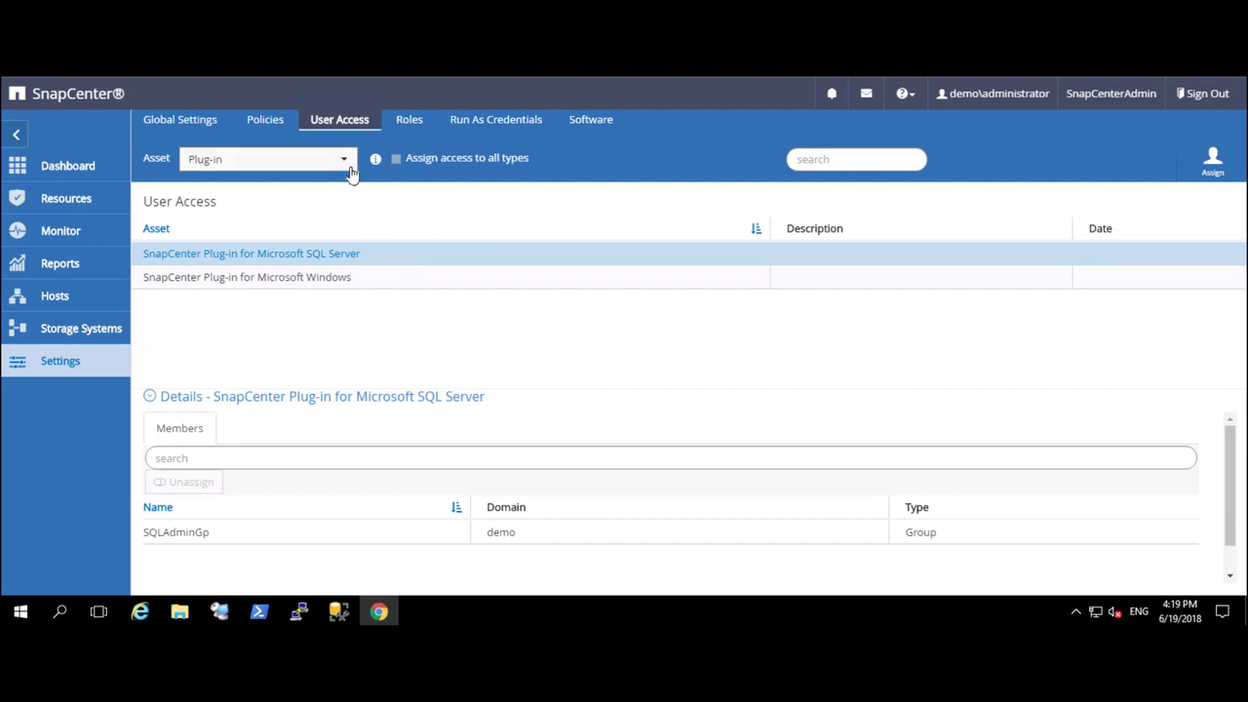
{"action": "mouse_move", "coordinate": [292, 262]}
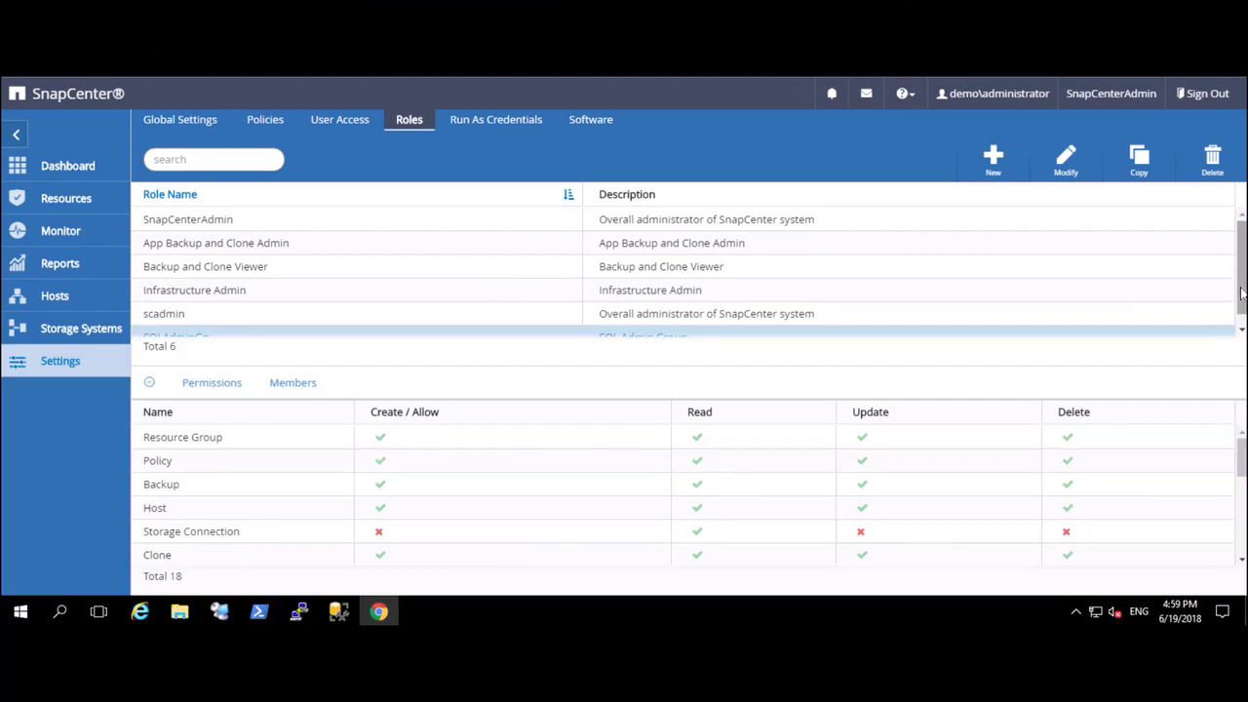
Scroll through the SQLAdminGp role permissions and return to the User Access page
{"action": "scroll", "scroll_direction": "down", "scroll_amount": 3}
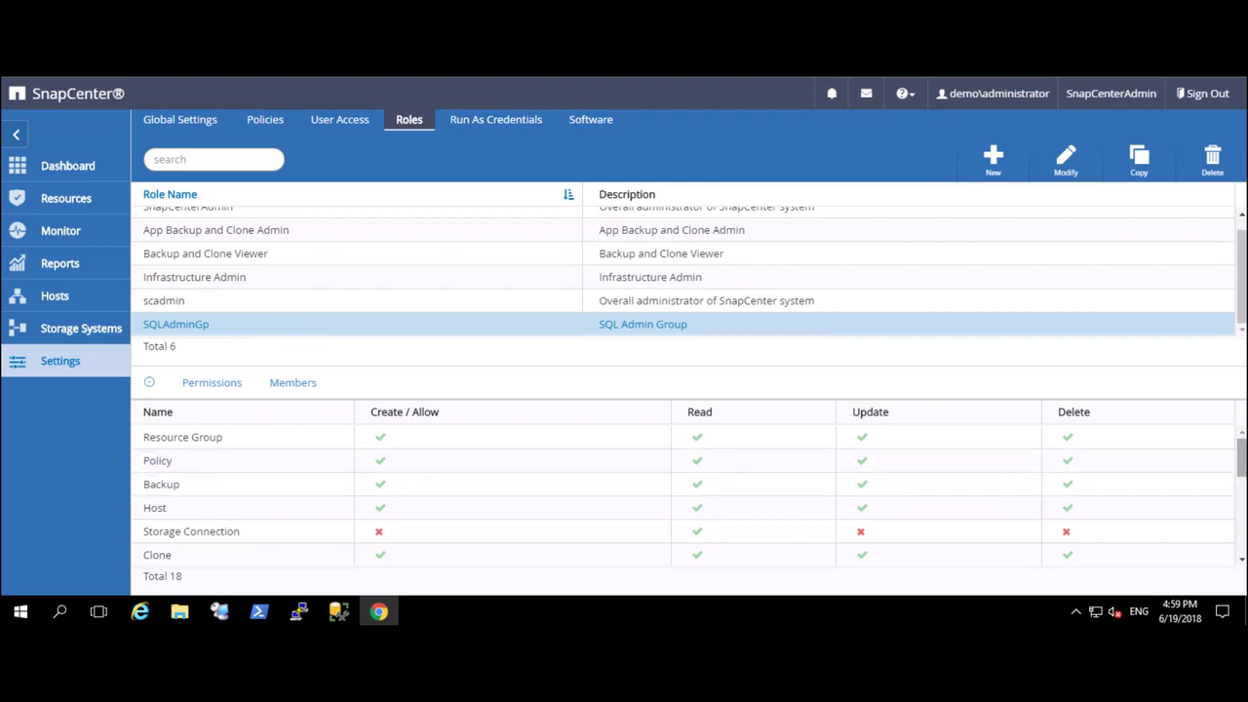
{"action": "scroll", "scroll_direction": "down", "scroll_amount": 3}
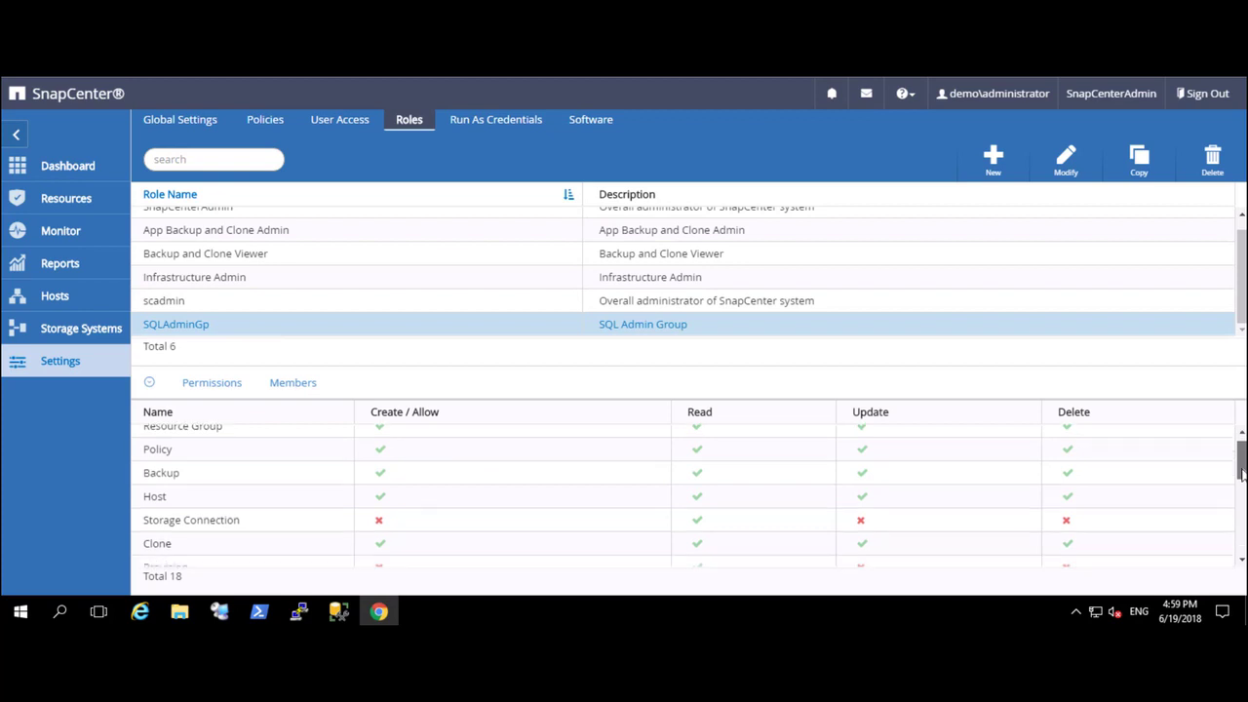
{"action": "scroll", "scroll_direction": "down", "scroll_amount": 3}
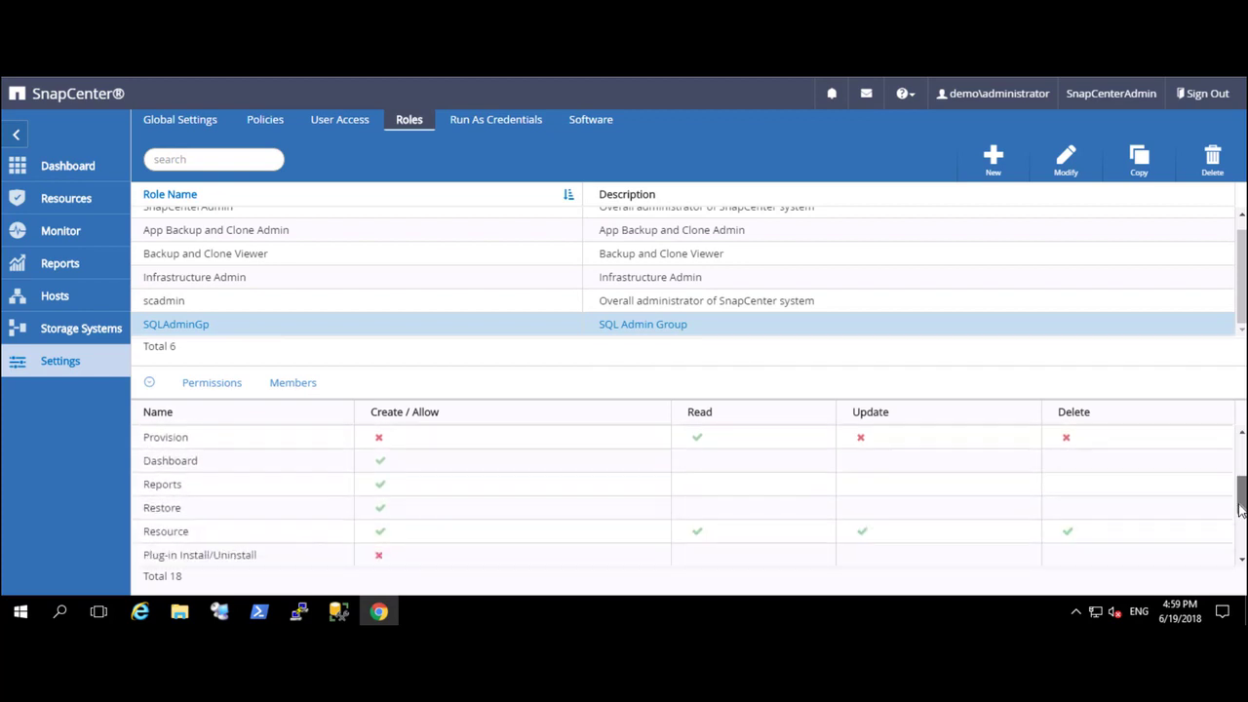
{"action": "scroll", "scroll_direction": "down", "scroll_amount": 3}
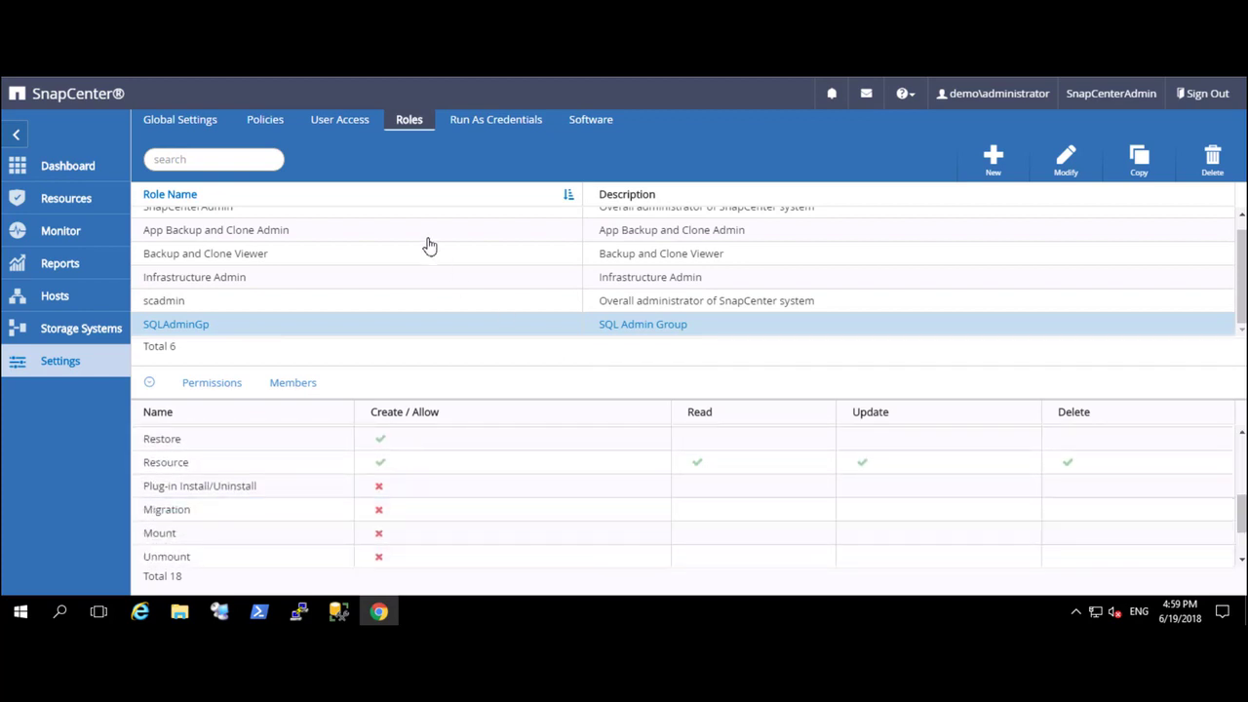
{"action": "left_click", "coordinate": [339, 119]}
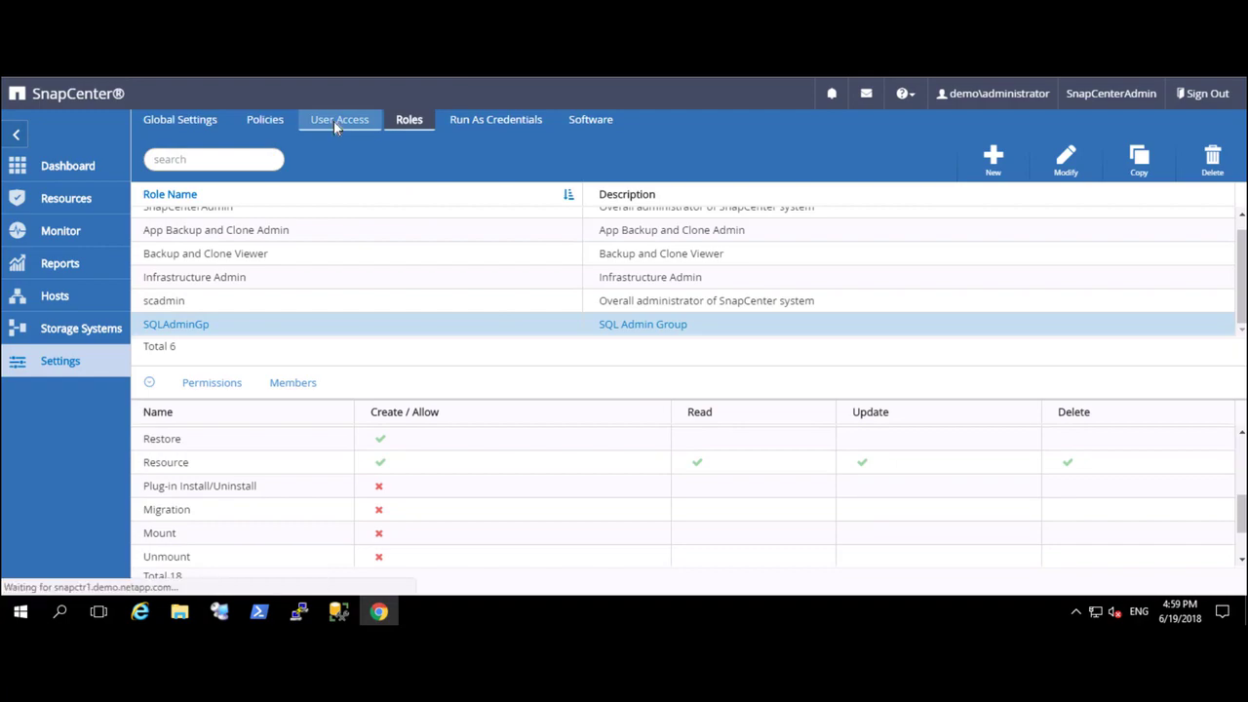
{"action": "left_click", "coordinate": [339, 119]}
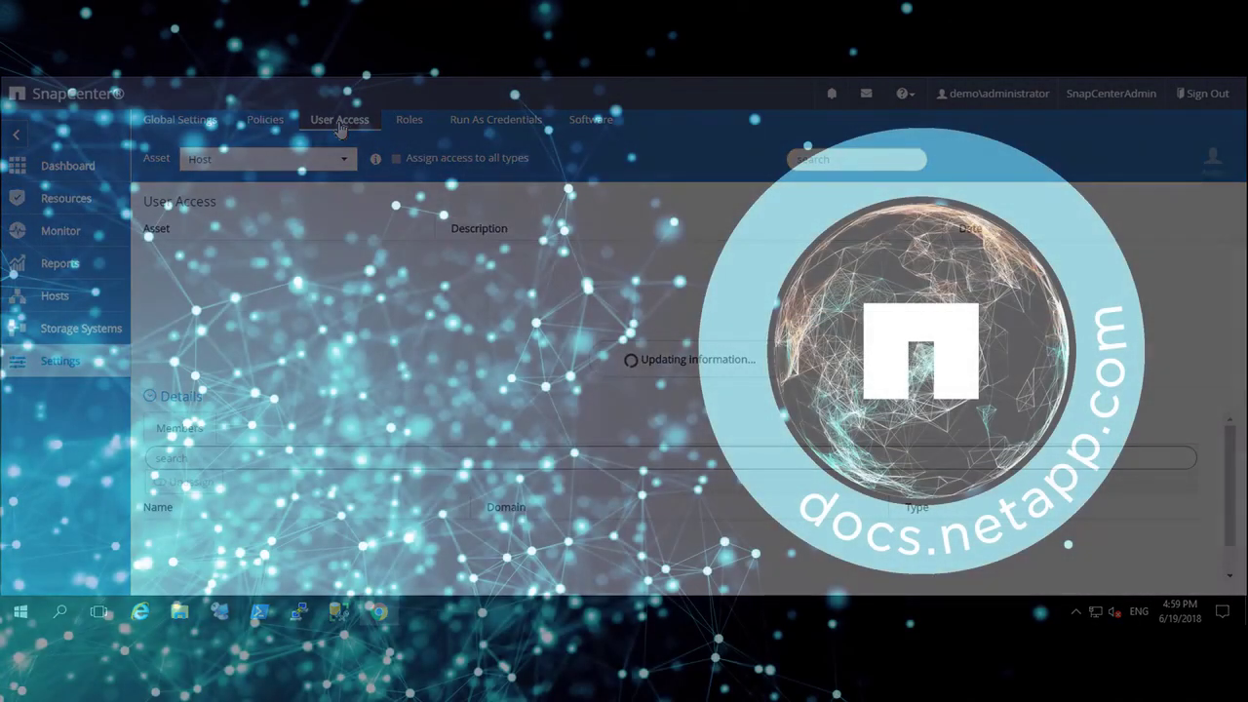